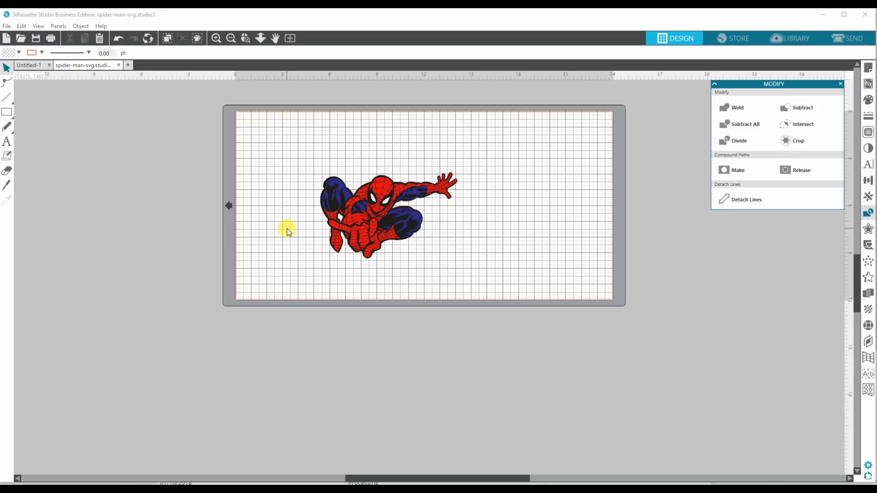
pyautogui.moveTo(289, 174)
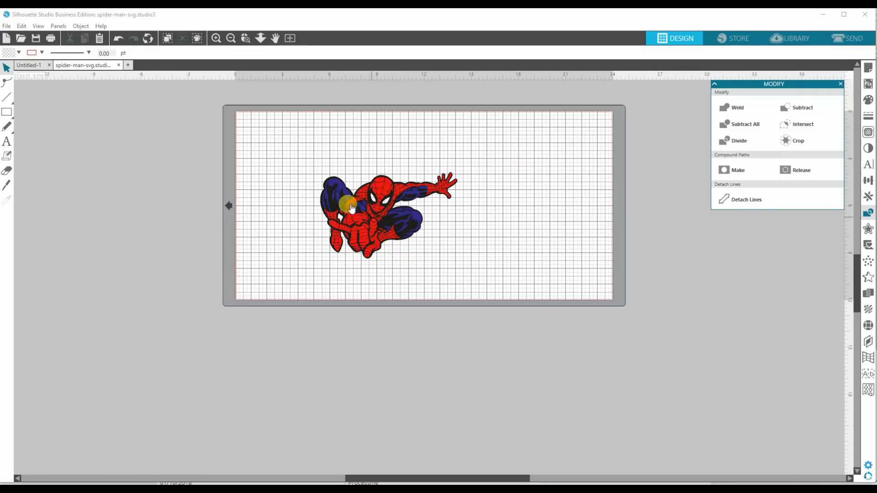
# Select the Spider-Man design so it can be moved left of the cutting mat.
pyautogui.click(350, 210)
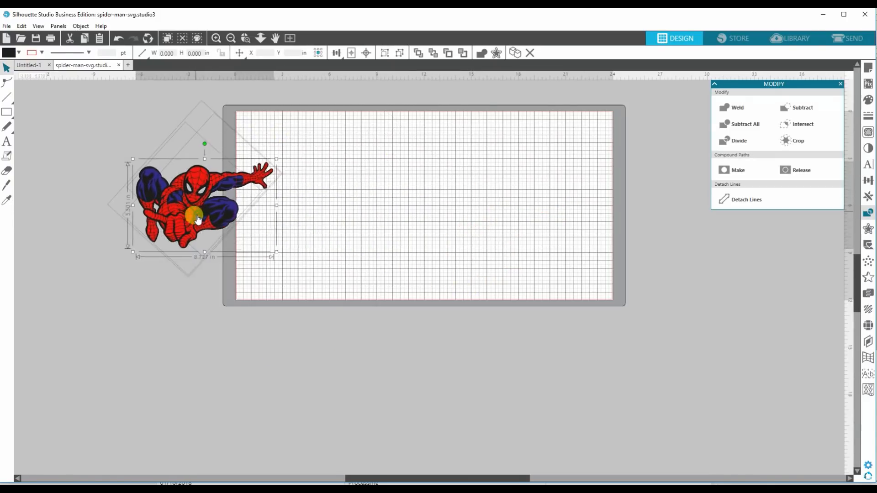
# Drag the design clear of the cutting page and scale it up far larger than the mat.
pyautogui.moveTo(195, 218); pyautogui.dragTo(310, 216)
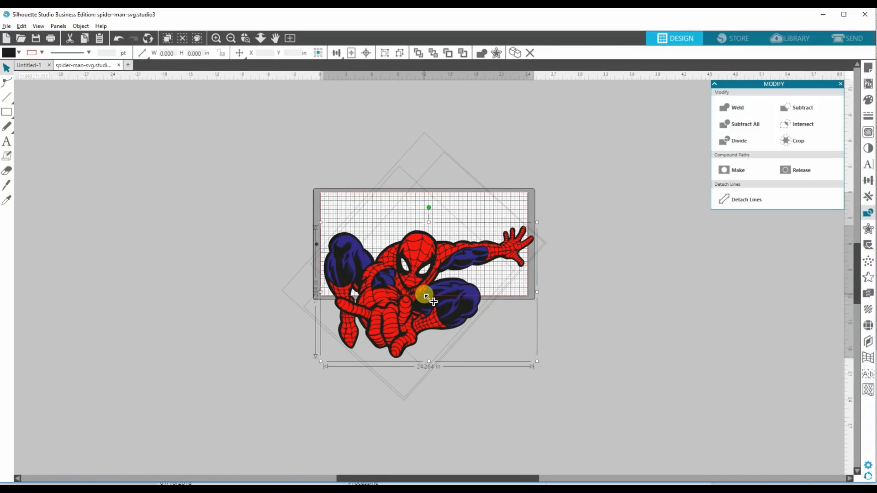
pyautogui.moveTo(427, 296); pyautogui.dragTo(227, 246)
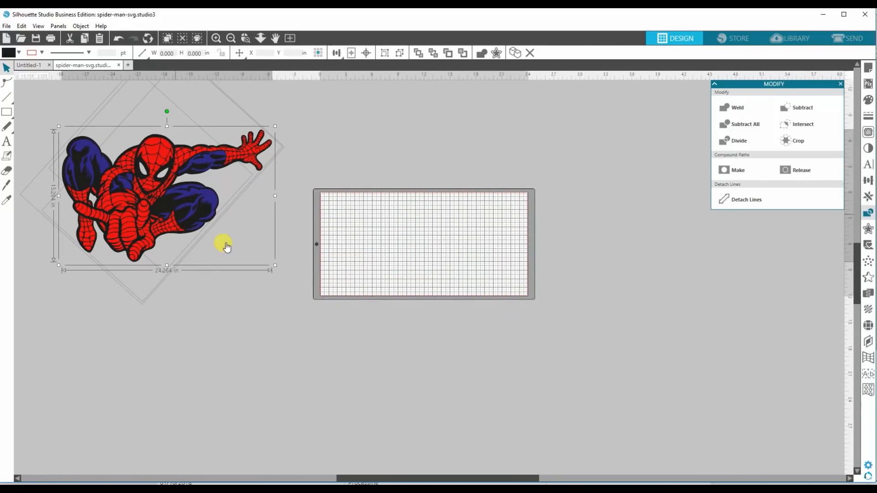
pyautogui.moveTo(275, 266); pyautogui.dragTo(365, 327)
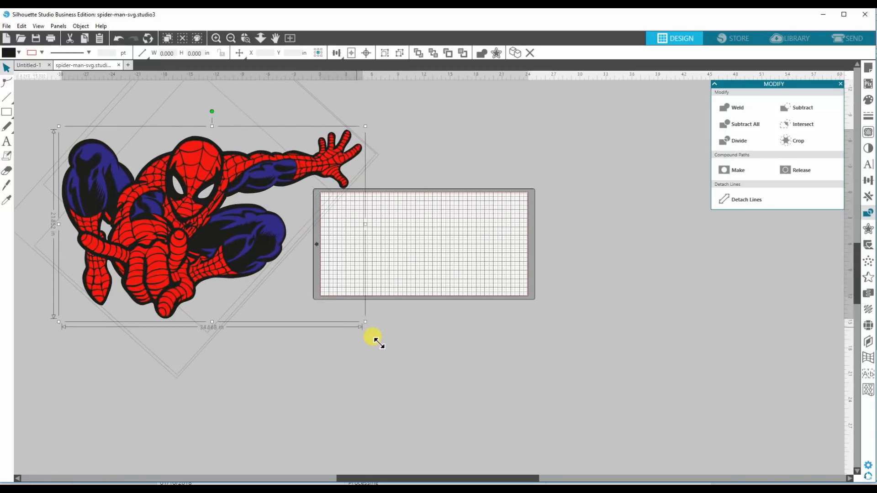
pyautogui.moveTo(366, 324); pyautogui.dragTo(459, 385)
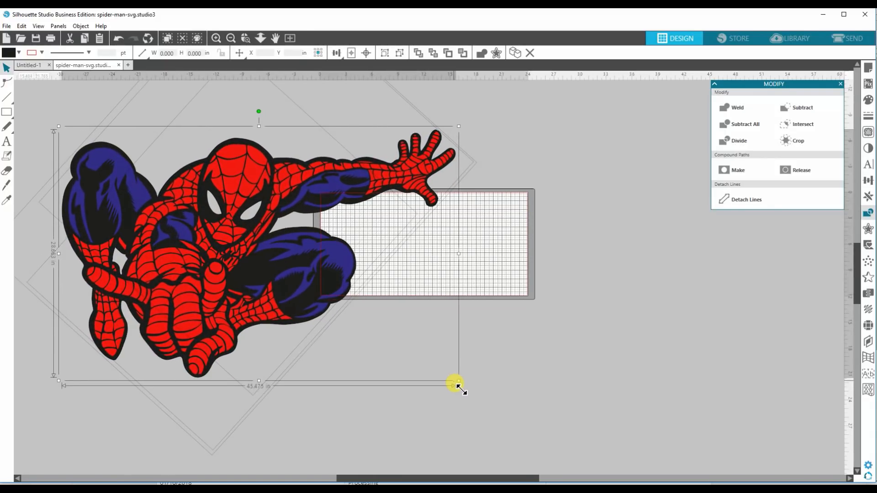
pyautogui.moveTo(458, 384); pyautogui.dragTo(493, 418)
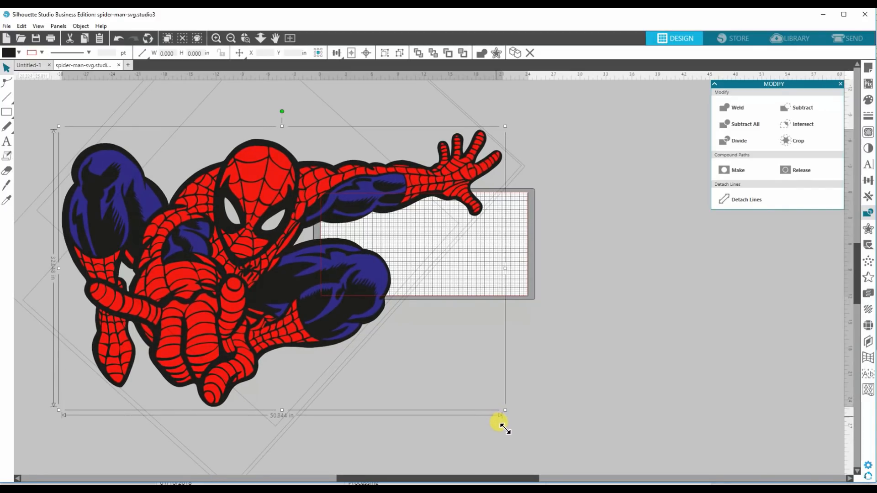
pyautogui.moveTo(501, 419); pyautogui.dragTo(517, 419)
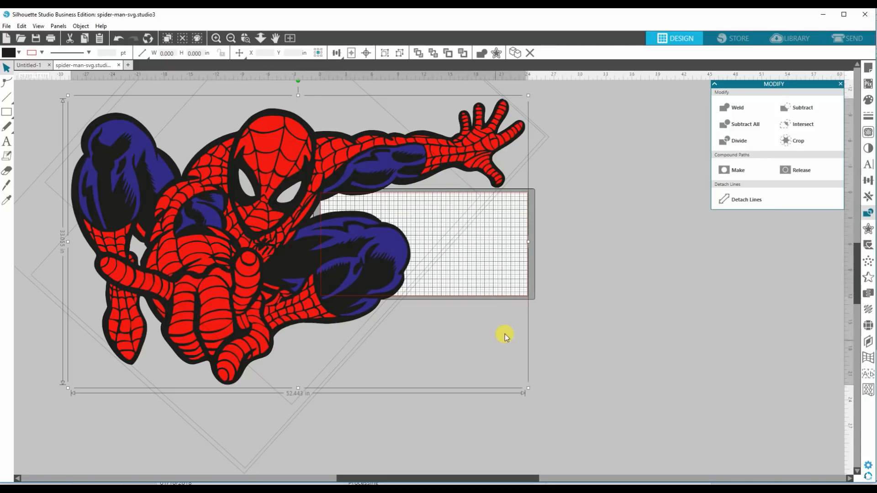
pyautogui.moveTo(266, 282)
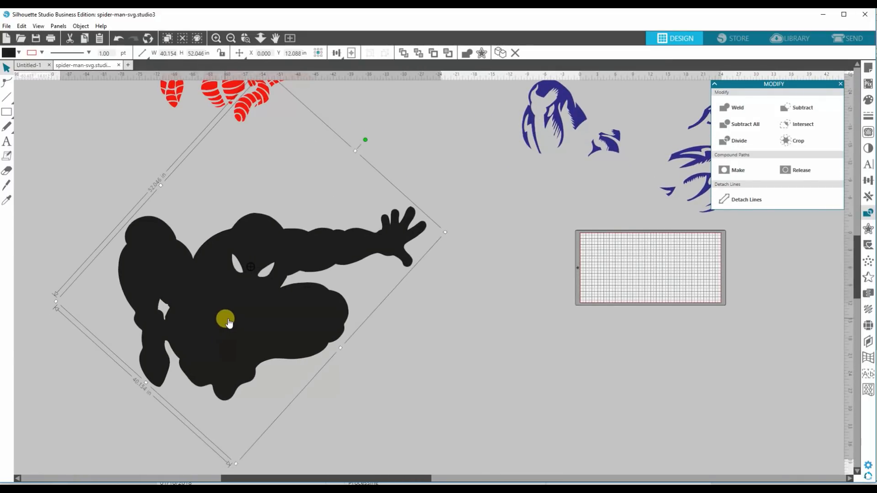
# Reposition the black silhouette and send it to the back of its layer.
pyautogui.moveTo(226, 318); pyautogui.dragTo(206, 313)
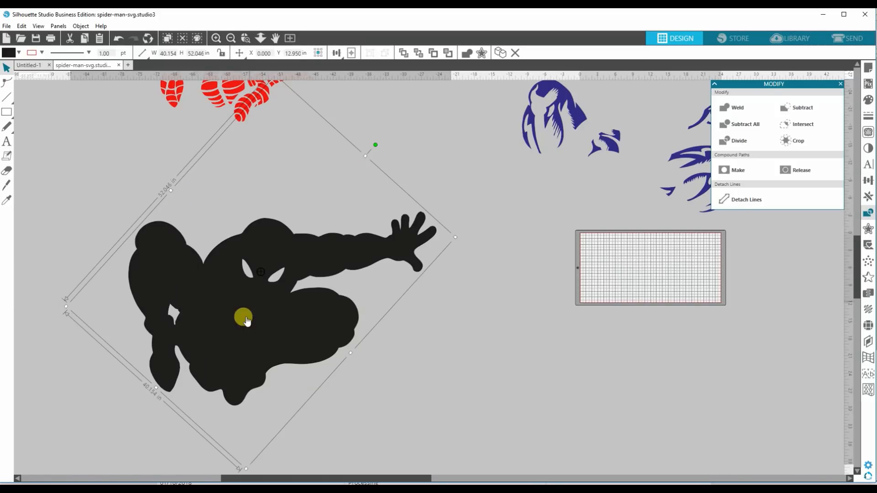
pyautogui.rightClick(246, 319)
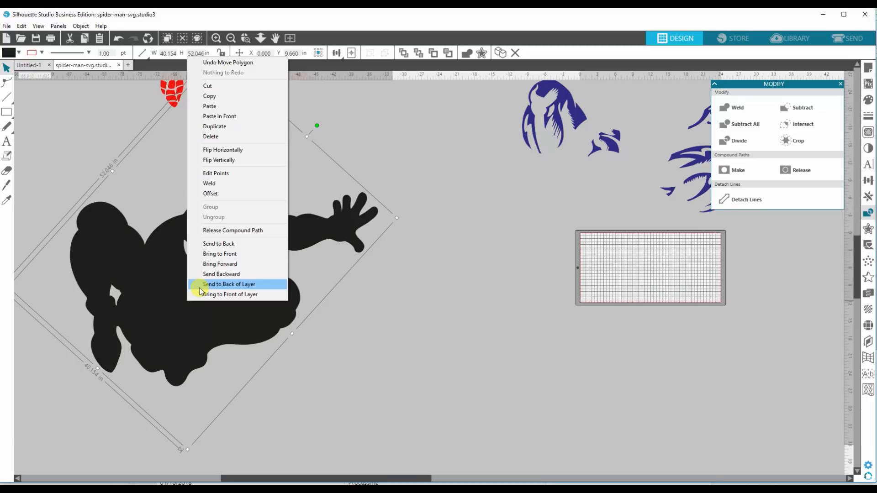
pyautogui.click(228, 284)
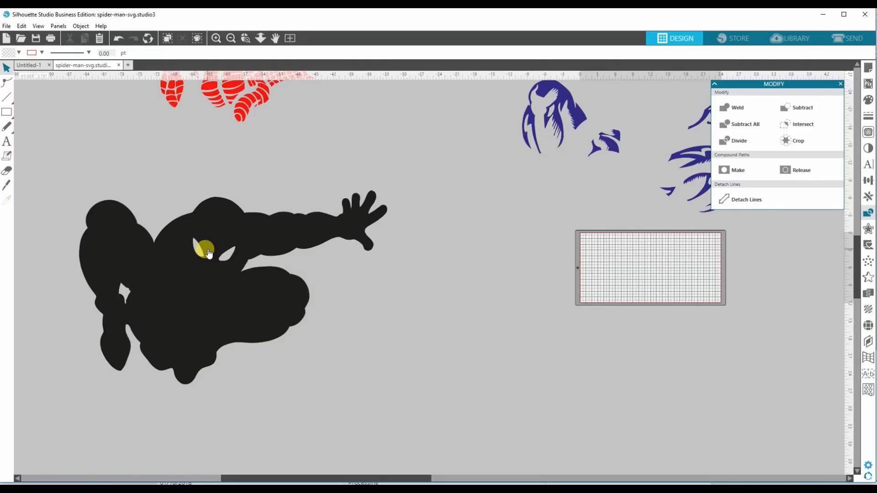
# Draw a strip rectangle about 60 in wide by 11 in tall below the silhouette.
pyautogui.click(7, 112)
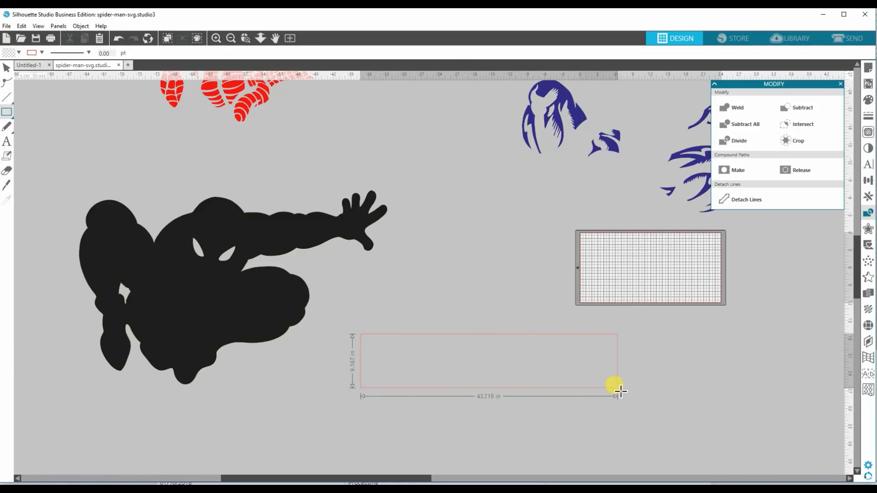
pyautogui.moveTo(615, 390); pyautogui.dragTo(656, 401)
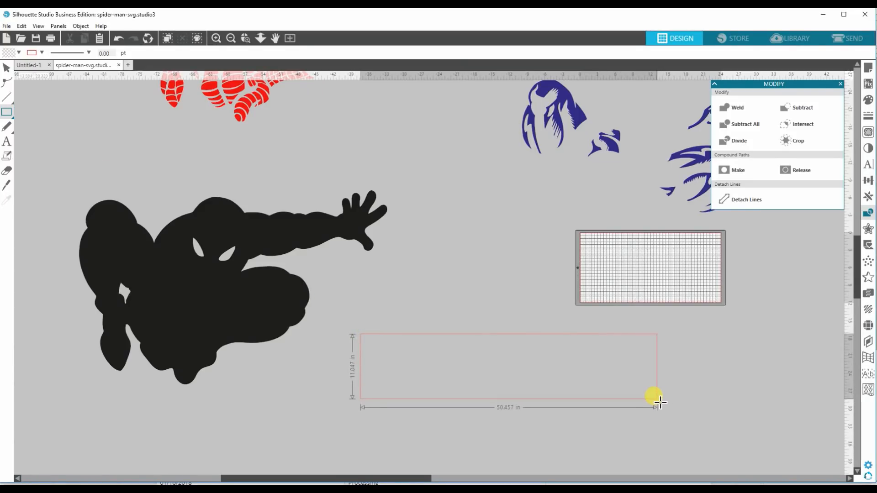
pyautogui.moveTo(654, 398); pyautogui.dragTo(666, 399)
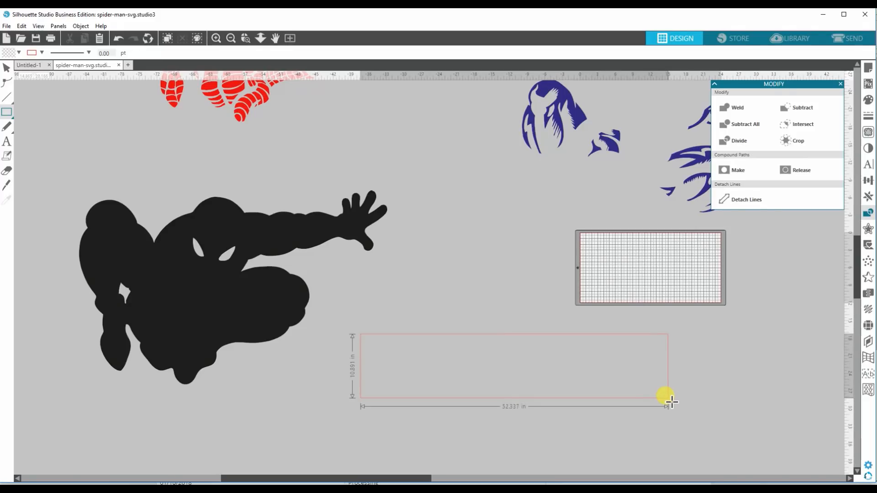
pyautogui.moveTo(666, 398); pyautogui.dragTo(777, 398)
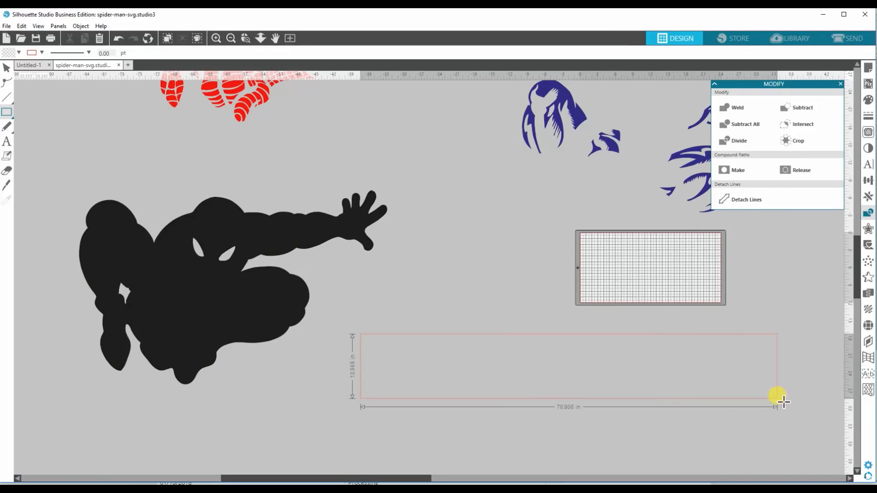
pyautogui.moveTo(777, 398); pyautogui.dragTo(801, 400)
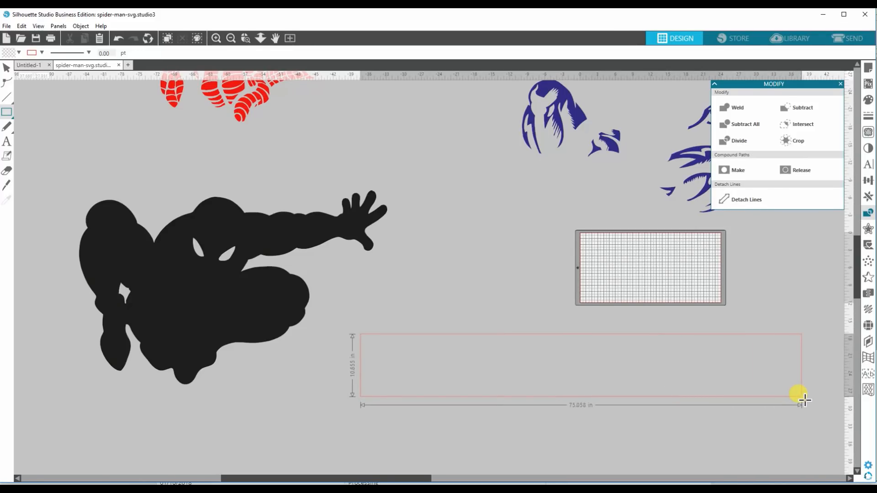
pyautogui.moveTo(798, 398); pyautogui.dragTo(711, 389)
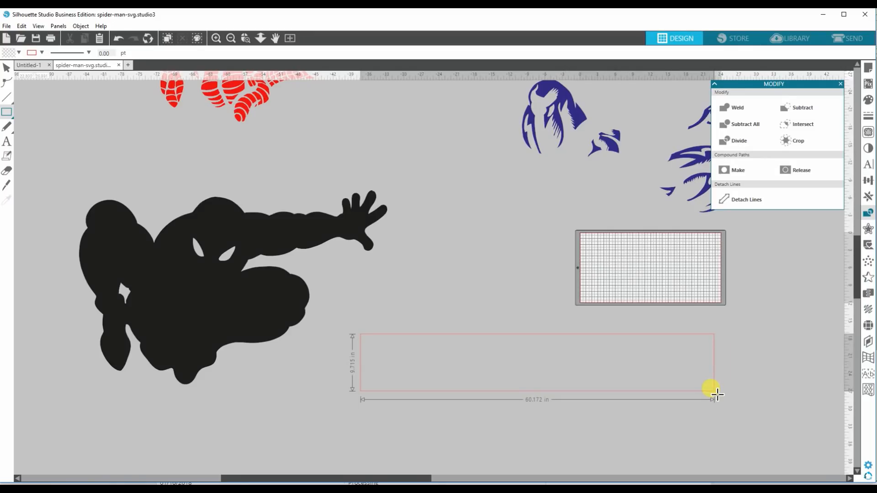
pyautogui.moveTo(712, 389); pyautogui.dragTo(717, 402)
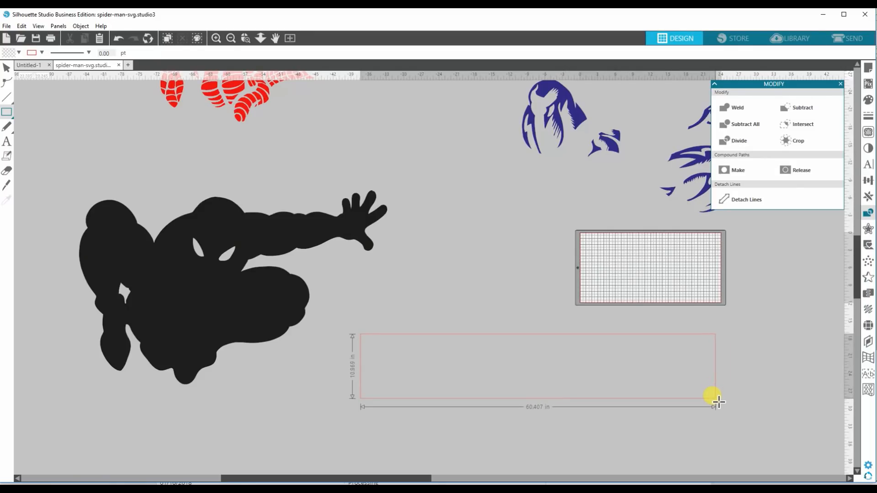
pyautogui.moveTo(715, 402); pyautogui.dragTo(716, 404)
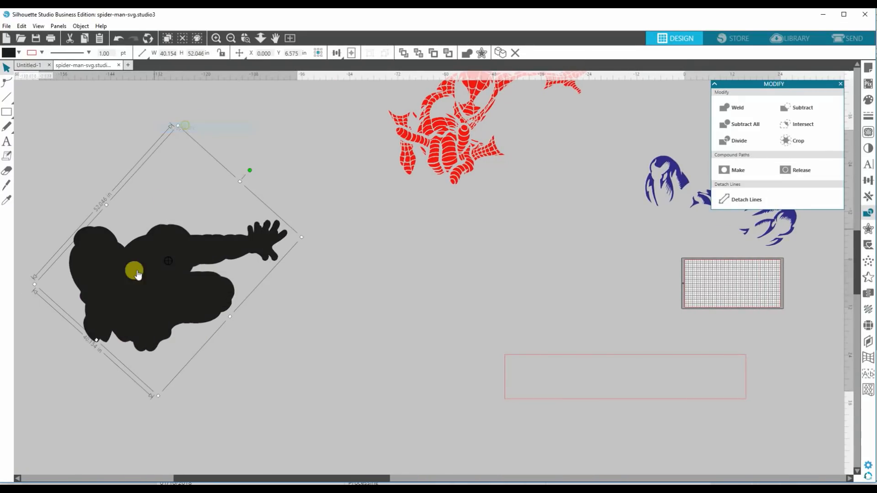
# Duplicate the black silhouette and line the copies up in an upright row of three.
pyautogui.moveTo(137, 274); pyautogui.dragTo(336, 291)
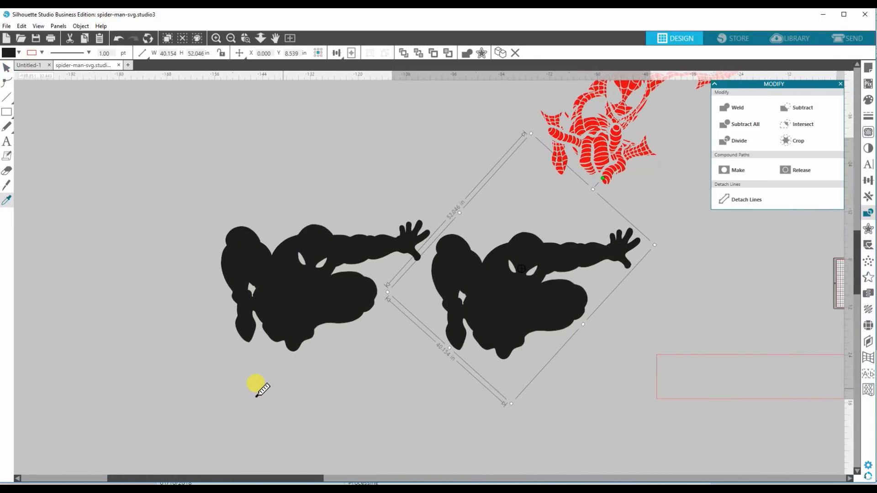
pyautogui.rightClick(520, 268)
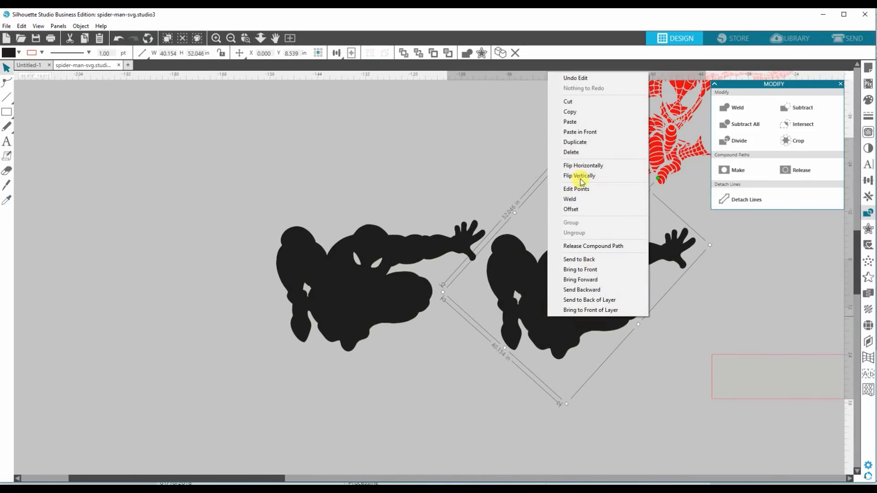
pyautogui.click(579, 175)
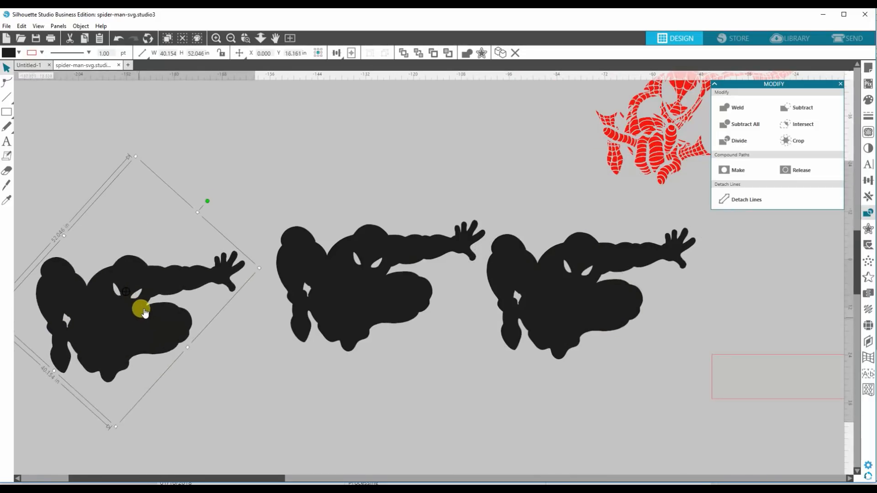
pyautogui.moveTo(145, 312); pyautogui.dragTo(162, 300)
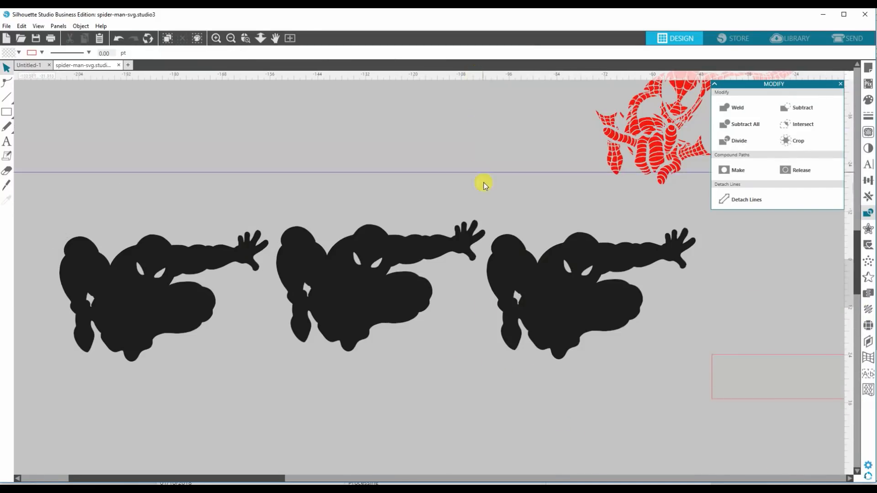
pyautogui.moveTo(484, 185); pyautogui.dragTo(497, 360)
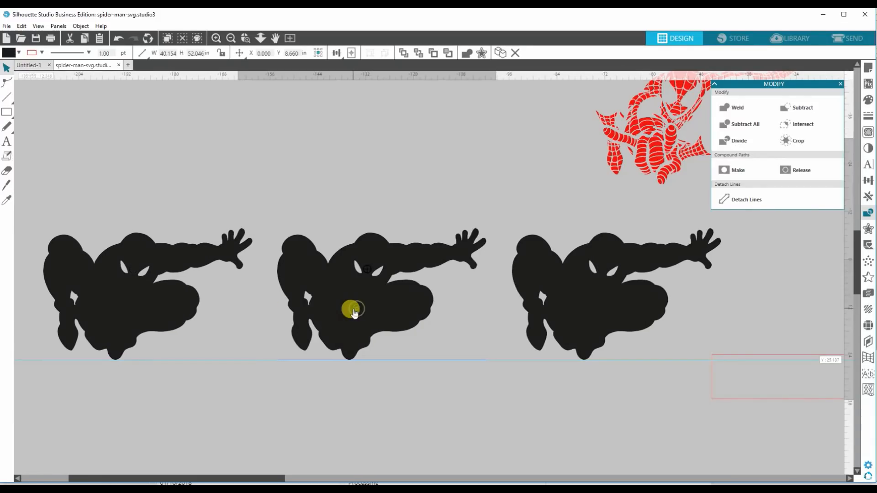
# Move the strip under the first silhouette and narrow it to about 43.854 in wide.
pyautogui.moveTo(353, 312); pyautogui.dragTo(235, 375)
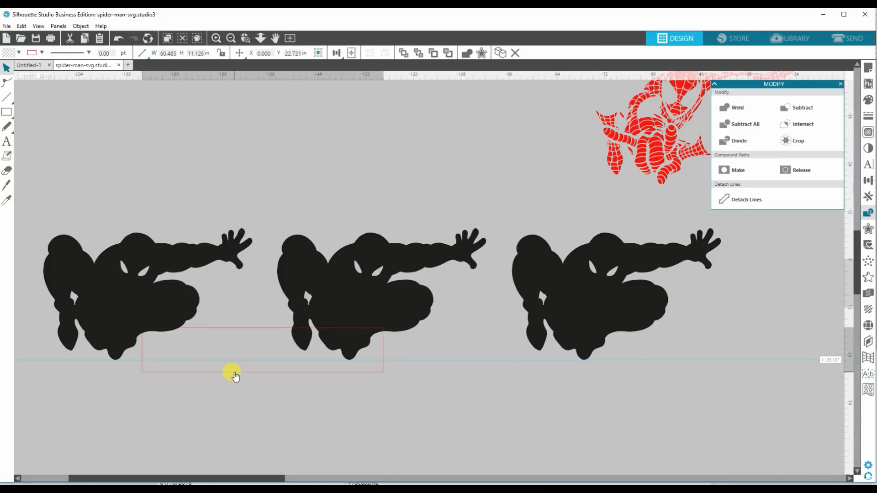
pyautogui.moveTo(234, 374); pyautogui.dragTo(91, 304)
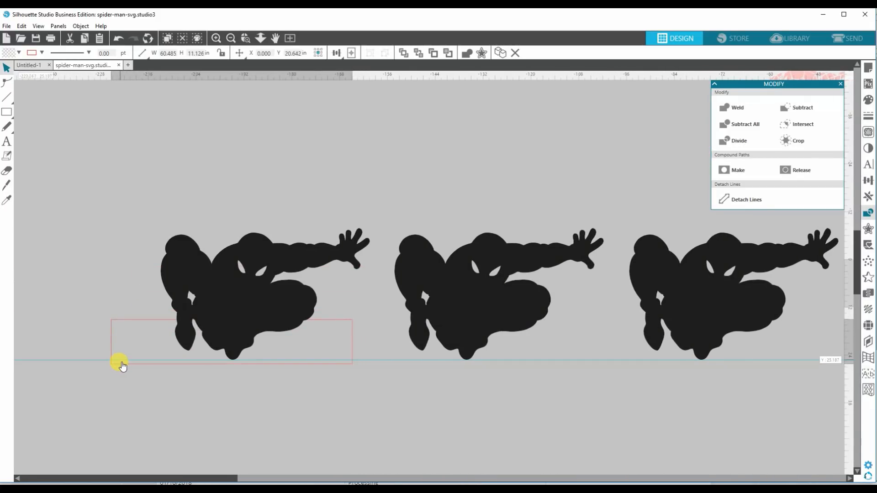
pyautogui.moveTo(123, 365); pyautogui.dragTo(155, 364)
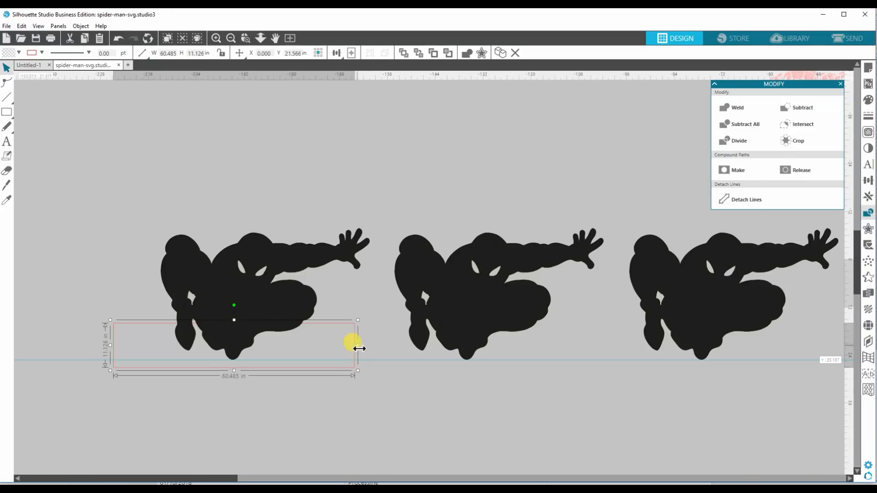
pyautogui.moveTo(357, 348); pyautogui.dragTo(309, 348)
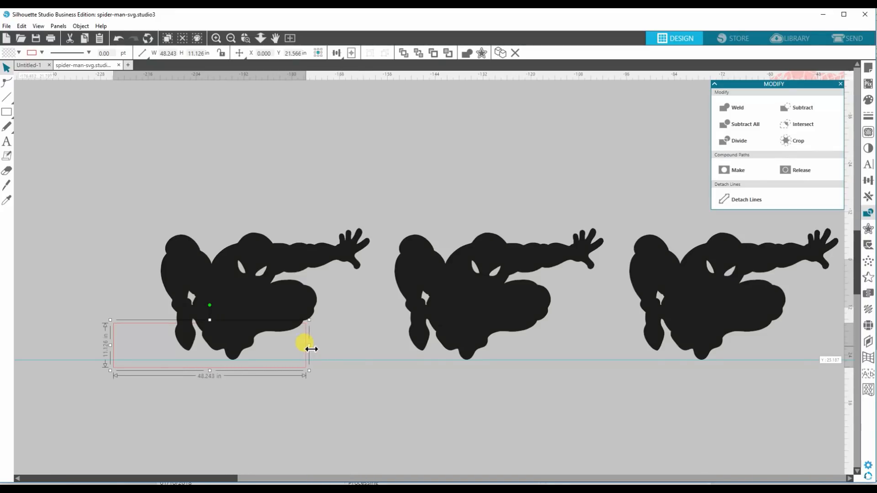
pyautogui.moveTo(310, 346); pyautogui.dragTo(335, 345)
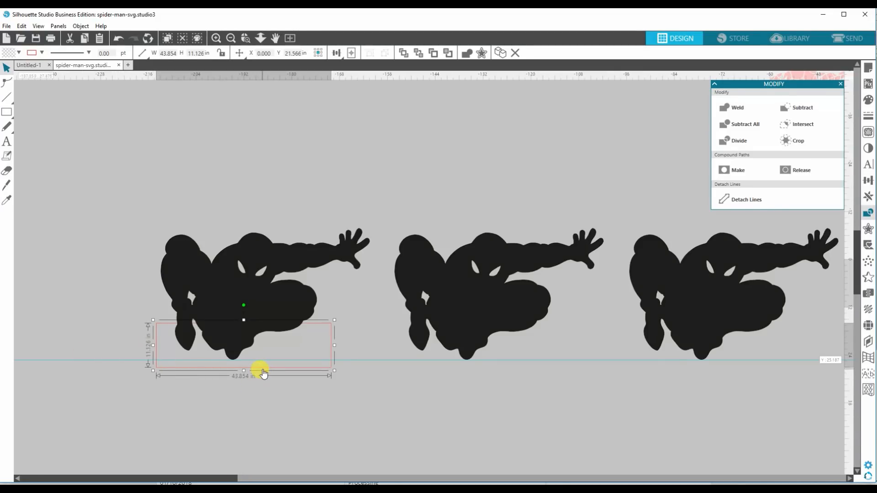
pyautogui.rightClick(264, 372)
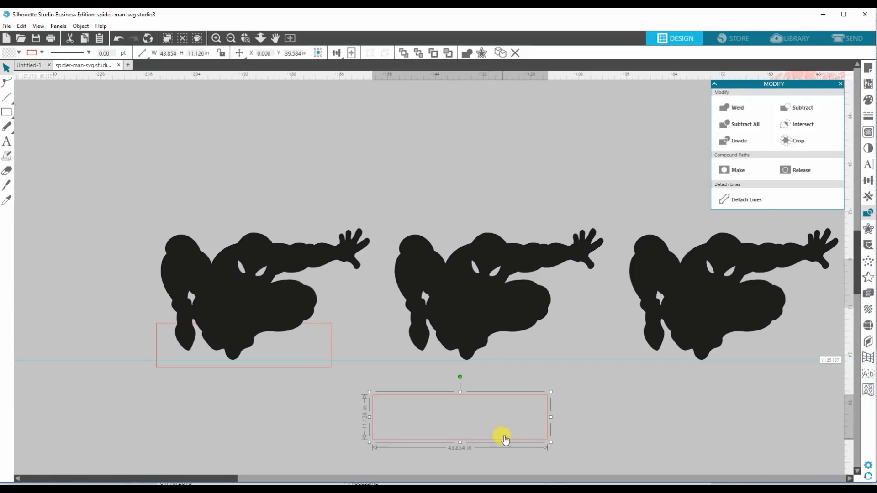
# Place copied strips over the second silhouette's middle and the third silhouette's top.
pyautogui.moveTo(503, 438); pyautogui.dragTo(474, 324)
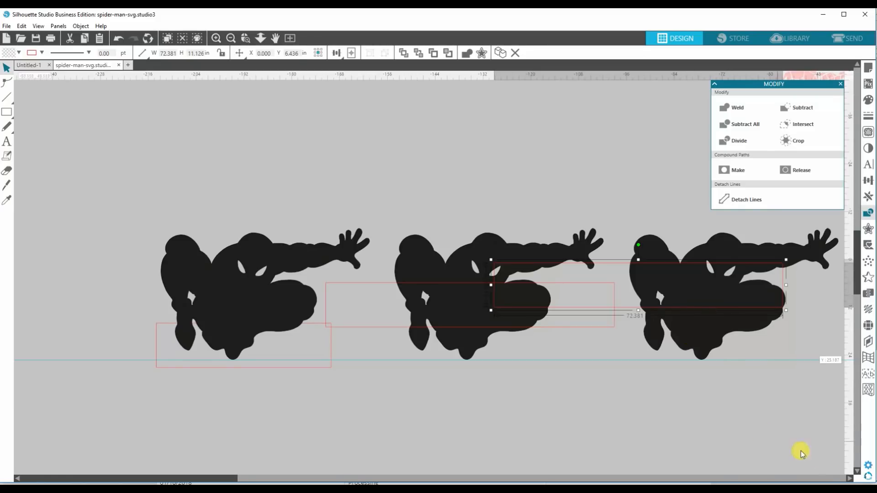
pyautogui.hscroll(3)
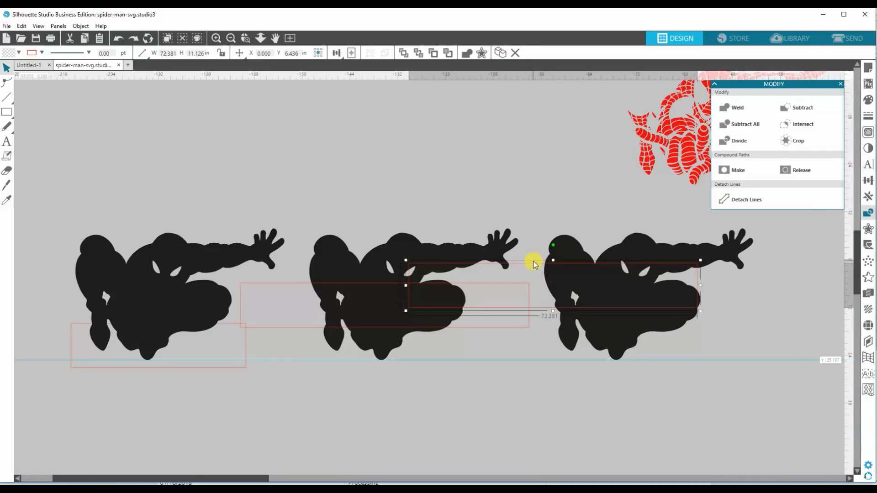
pyautogui.moveTo(535, 264); pyautogui.dragTo(649, 250)
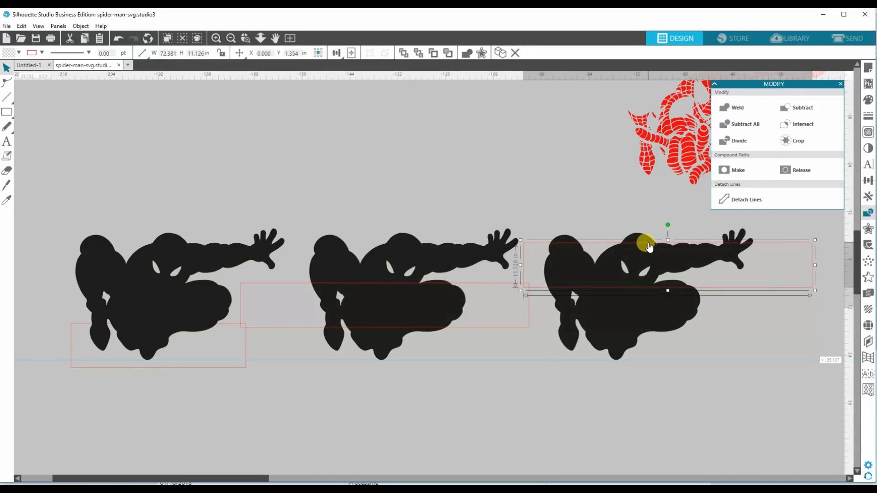
pyautogui.moveTo(533, 243)
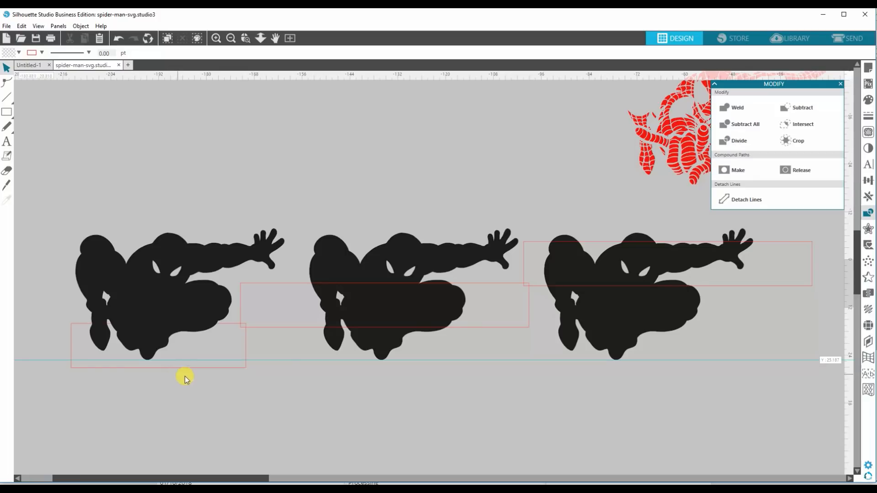
pyautogui.moveTo(593, 229)
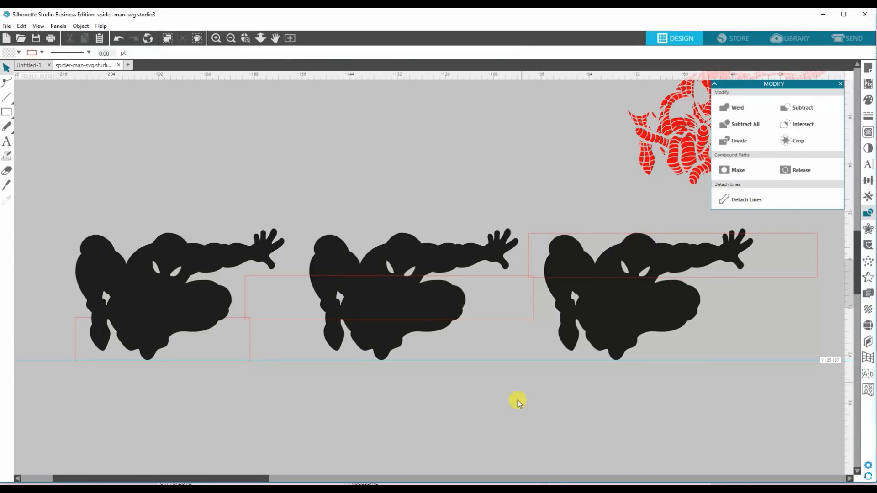
pyautogui.moveTo(508, 414)
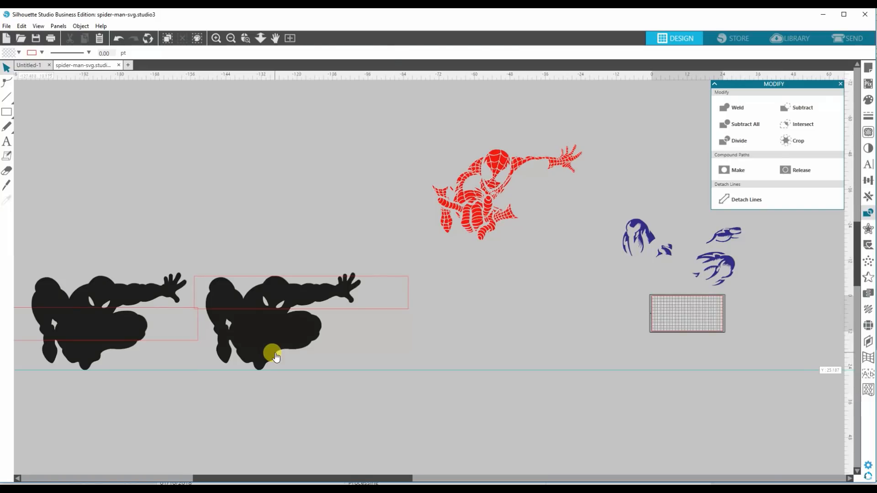
# Duplicate a silhouette into a fourth copy in the row with its own strip rectangle.
pyautogui.rightClick(275, 356)
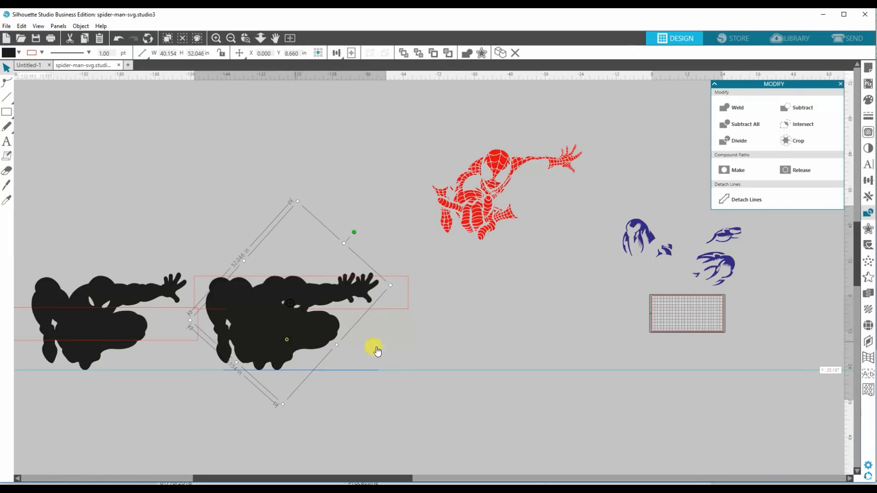
pyautogui.moveTo(372, 347); pyautogui.dragTo(451, 340)
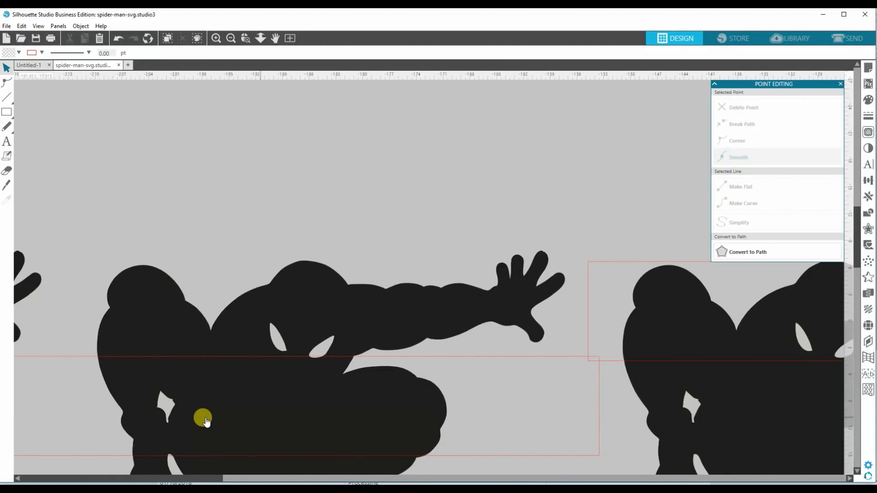
pyautogui.hscroll(3)
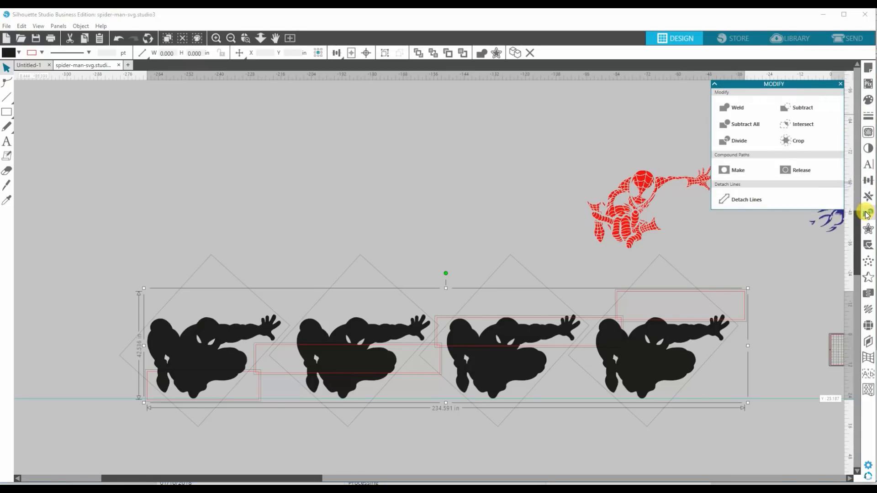
pyautogui.moveTo(798, 141)
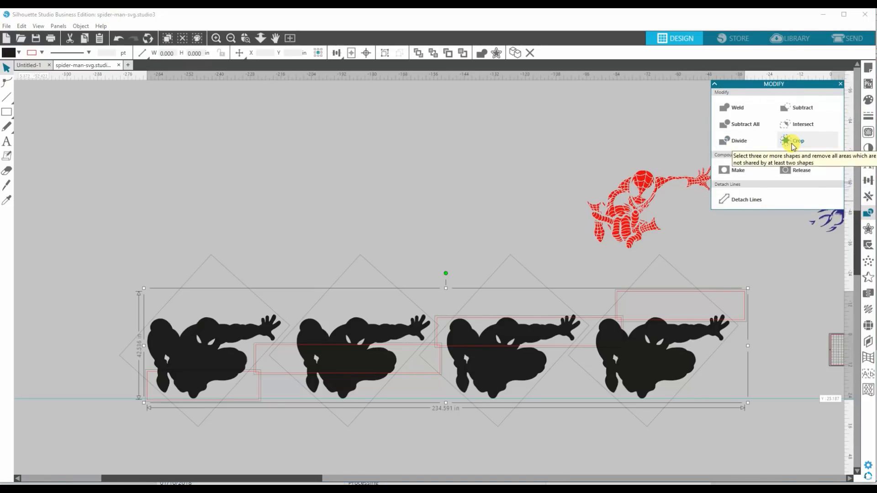
# Crop the selected silhouettes and rectangles so only the banded strip areas remain.
pyautogui.click(798, 141)
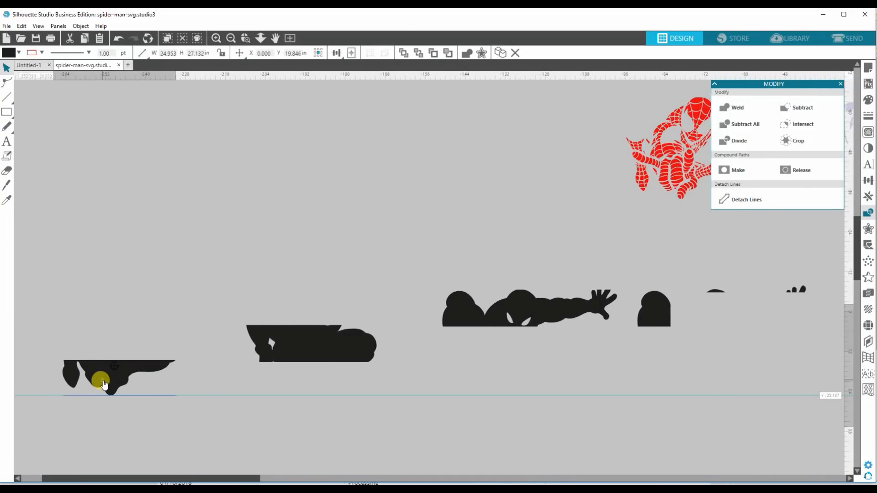
# Stack the bottom and middle cropped sections back into one complete silhouette.
pyautogui.moveTo(104, 383); pyautogui.dragTo(248, 192)
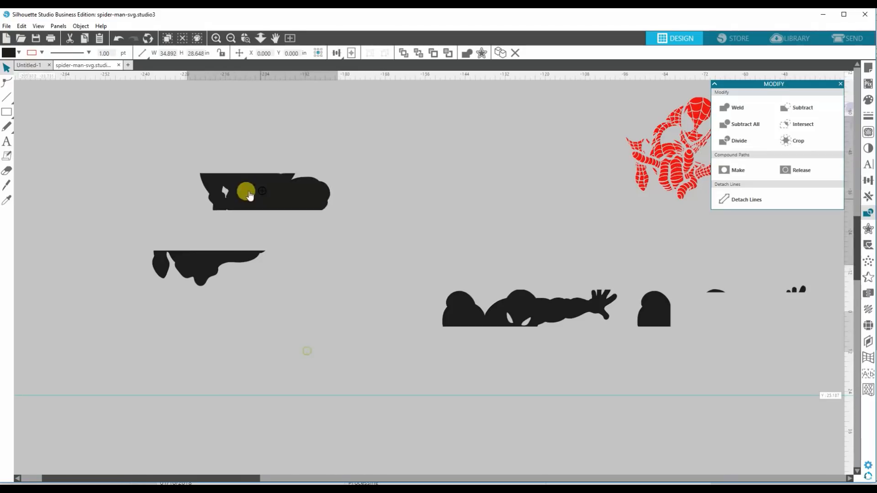
pyautogui.moveTo(264, 193); pyautogui.dragTo(203, 248)
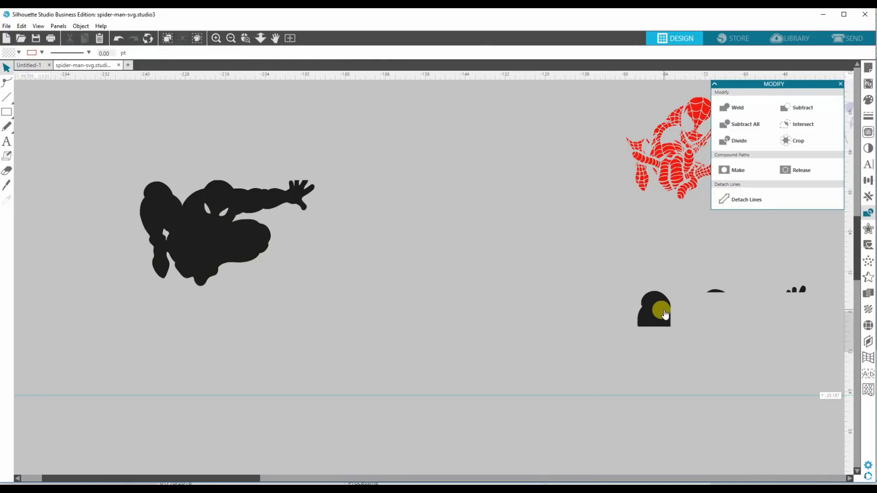
pyautogui.click(654, 311)
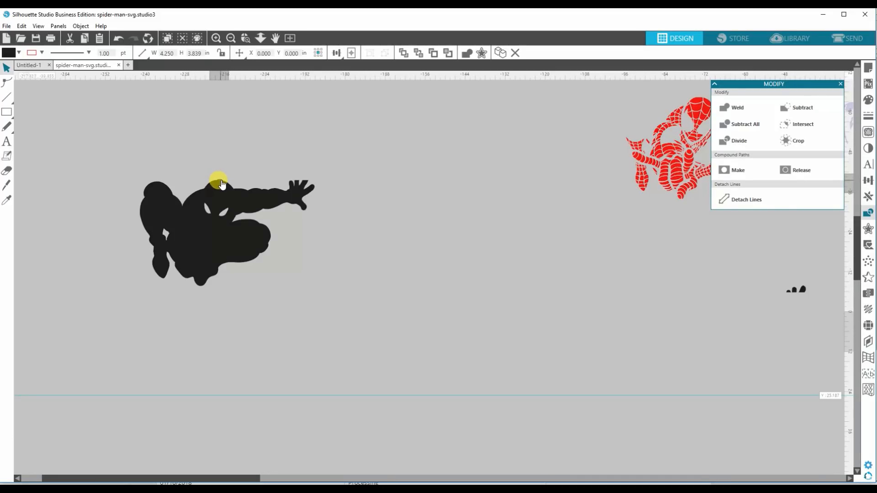
pyautogui.click(368, 236)
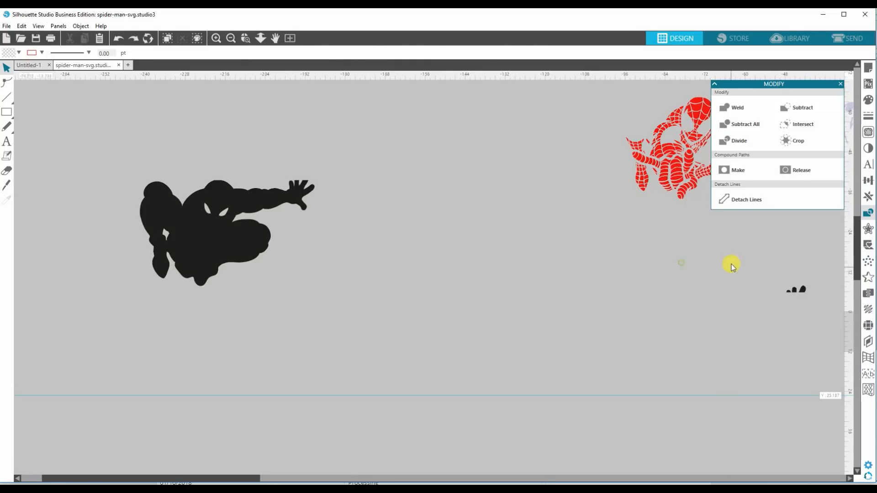
# Send the fingertip fragment to the back, fit it onto the hand, and flip the sections horizontally.
pyautogui.rightClick(732, 266)
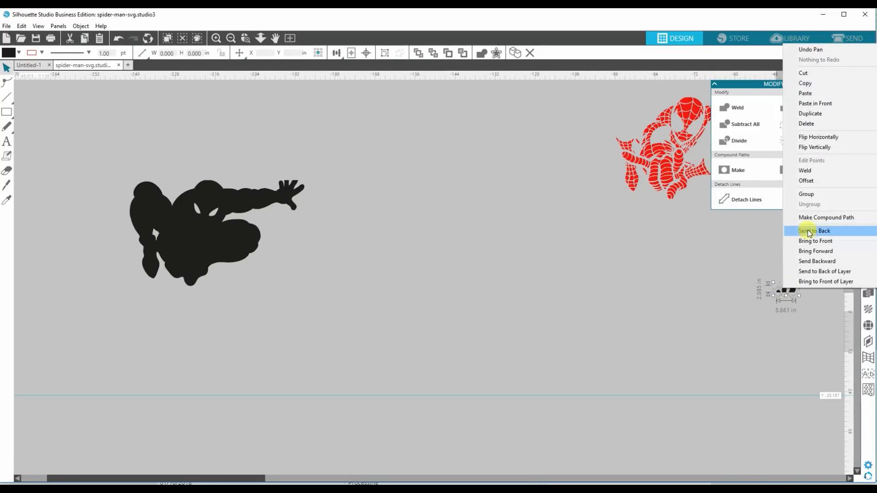
pyautogui.click(814, 230)
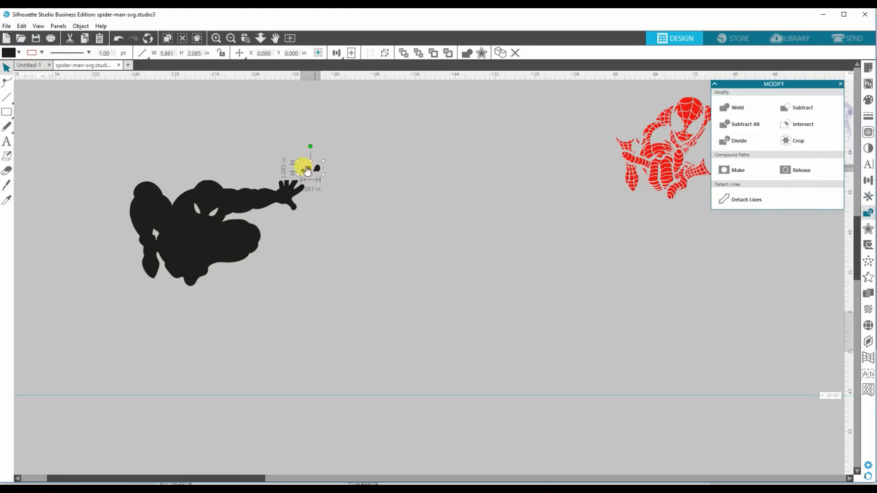
pyautogui.moveTo(307, 170); pyautogui.dragTo(295, 180)
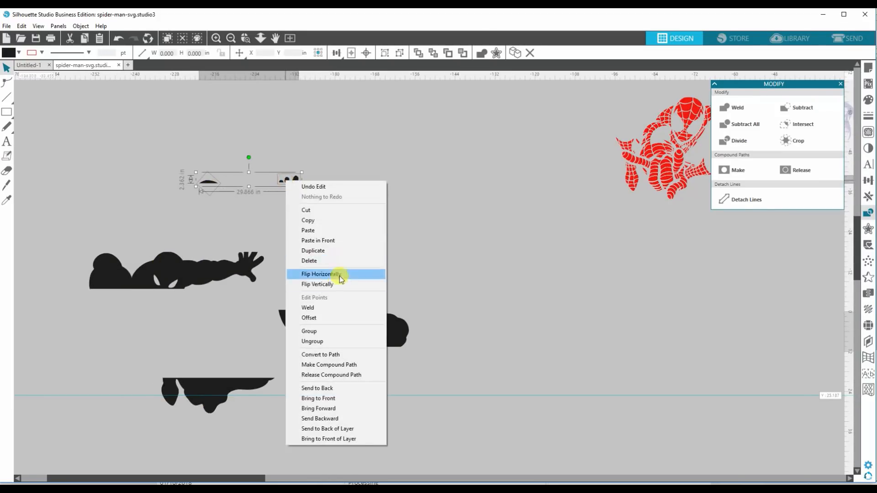
pyautogui.click(317, 274)
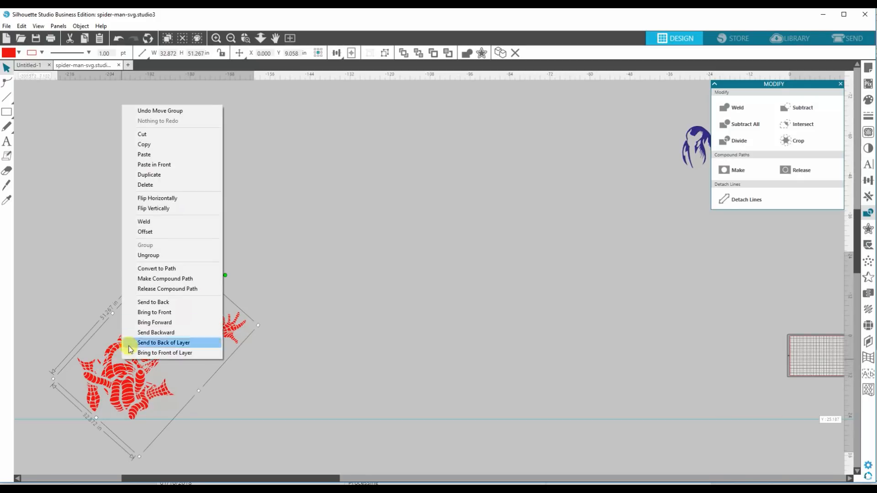
# Send the red figure to the back of its layer and rotate it back to level.
pyautogui.click(164, 343)
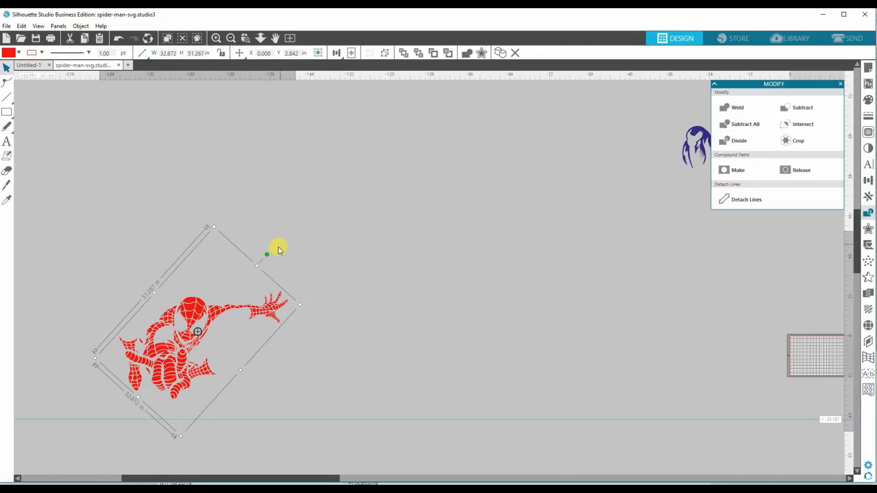
pyautogui.moveTo(267, 255); pyautogui.dragTo(295, 298)
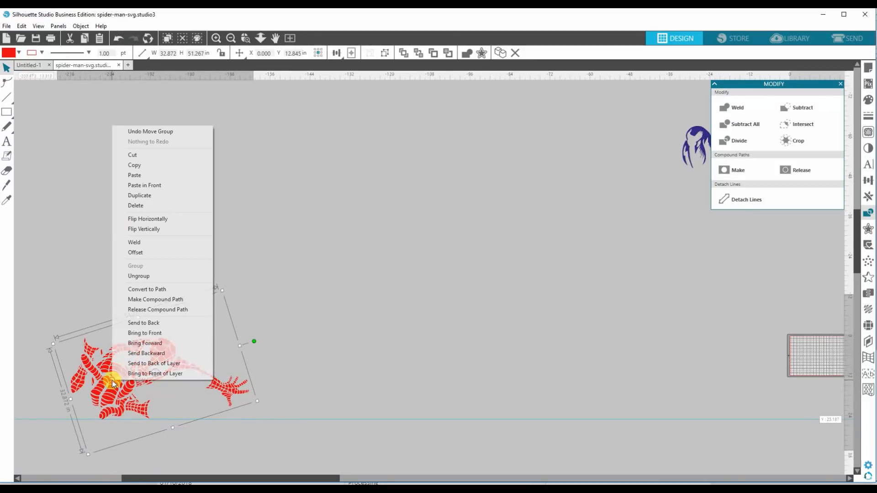
pyautogui.moveTo(156, 175)
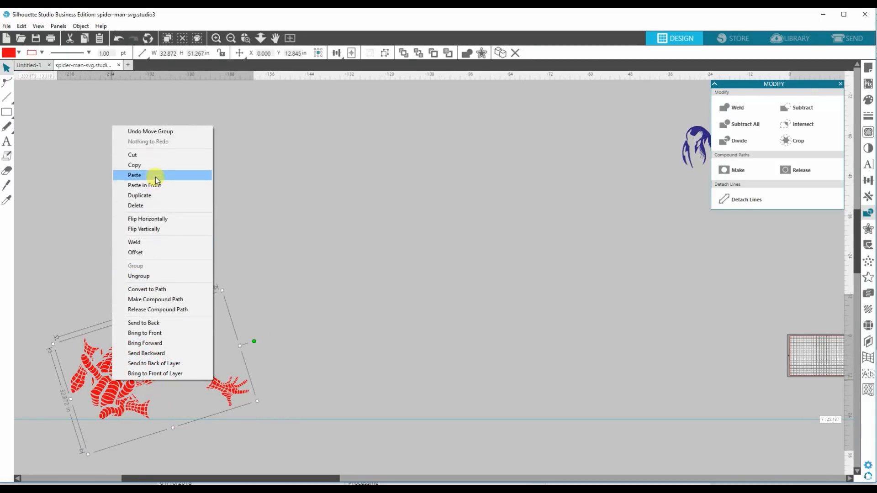
pyautogui.moveTo(148, 199)
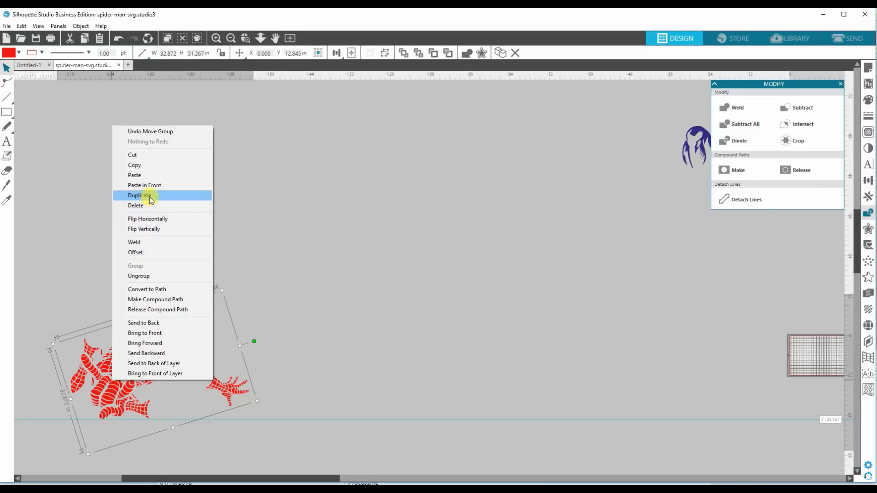
# Duplicate the red figure twice and line the three copies up in a row.
pyautogui.click(139, 196)
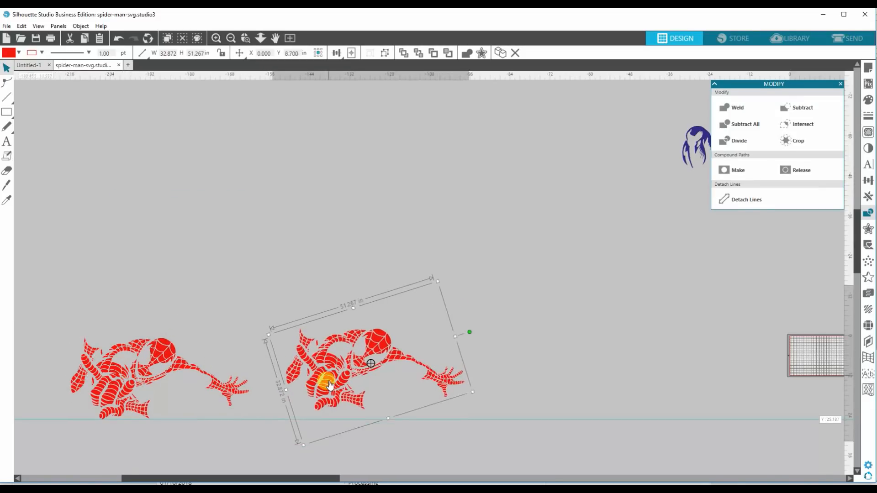
pyautogui.rightClick(327, 385)
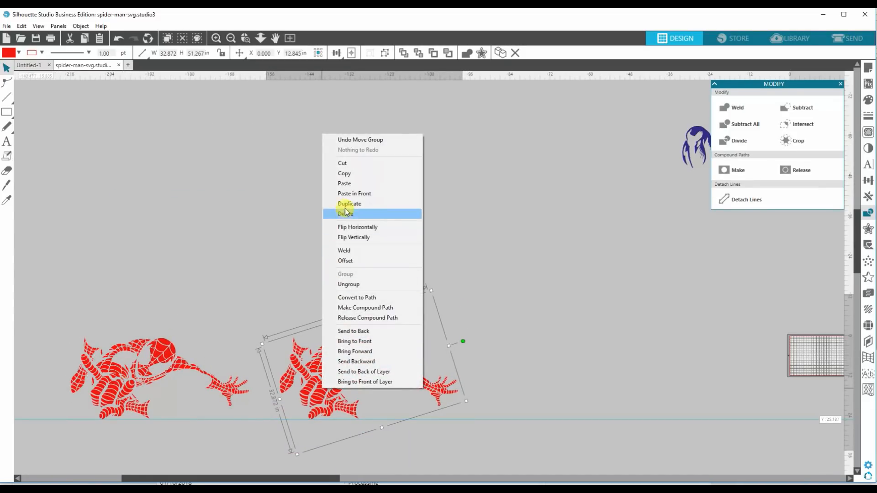
pyautogui.click(349, 204)
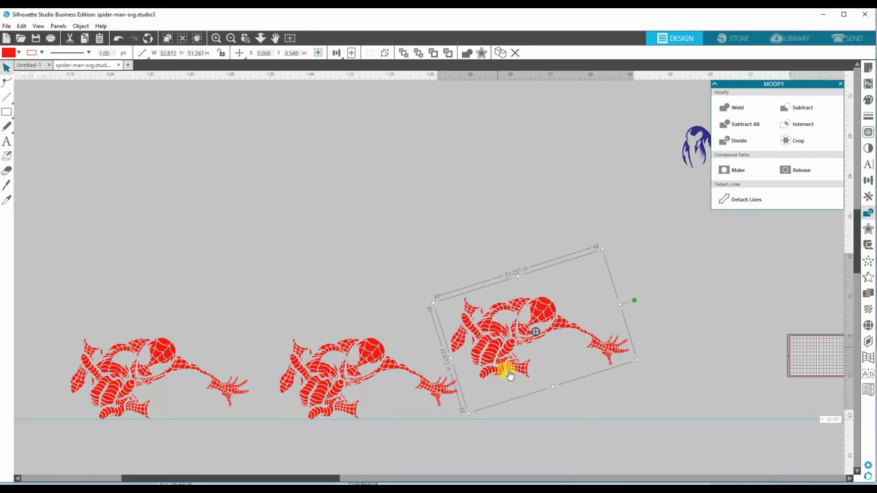
pyautogui.moveTo(509, 375); pyautogui.dragTo(554, 392)
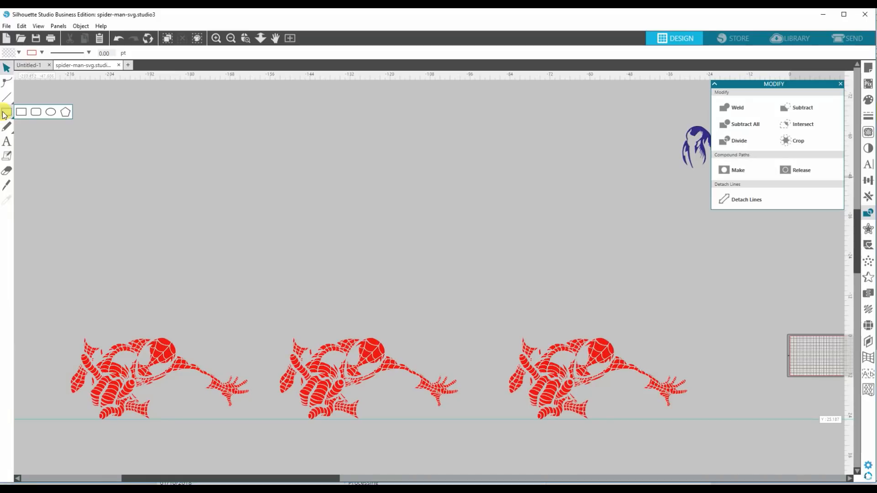
# Draw a thin strip rectangle and position it over the first red figure's bottom band.
pyautogui.moveTo(64, 195); pyautogui.dragTo(249, 257)
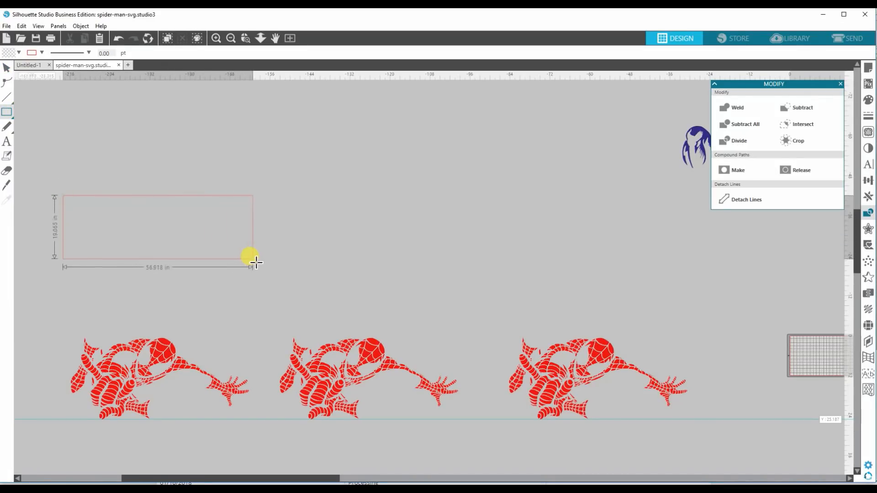
pyautogui.moveTo(248, 255); pyautogui.dragTo(249, 229)
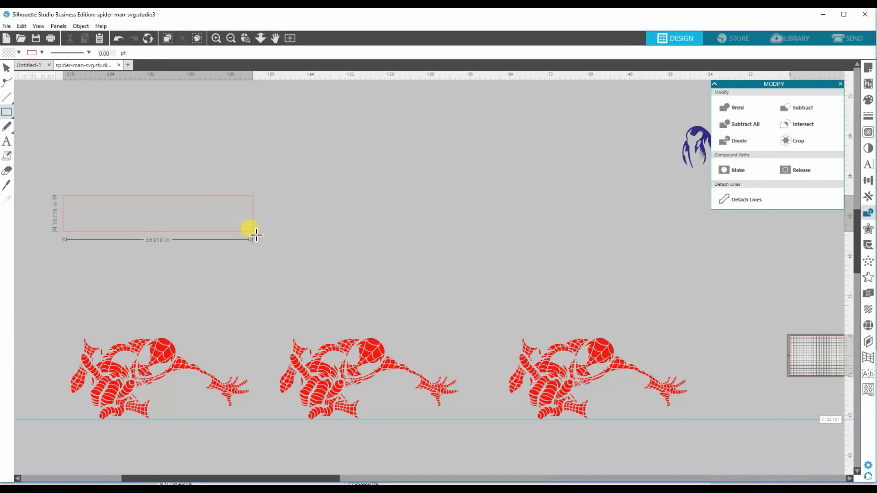
pyautogui.moveTo(250, 224); pyautogui.dragTo(254, 236)
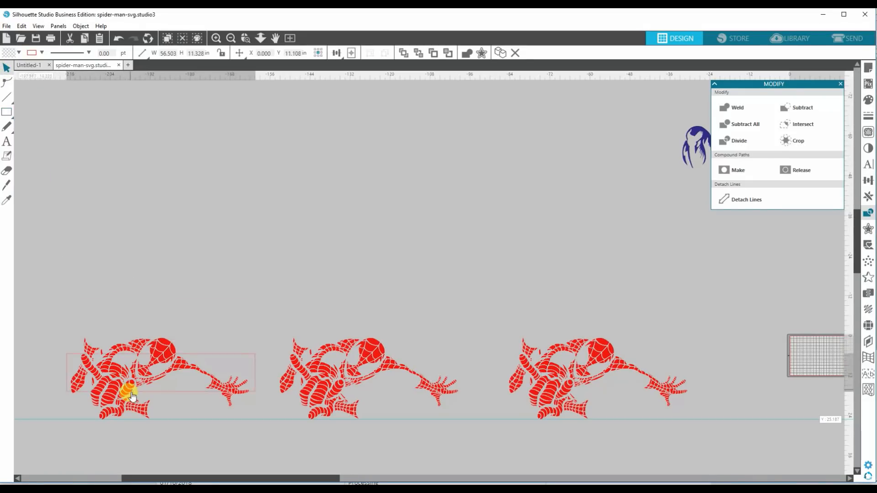
pyautogui.moveTo(132, 392); pyautogui.dragTo(121, 422)
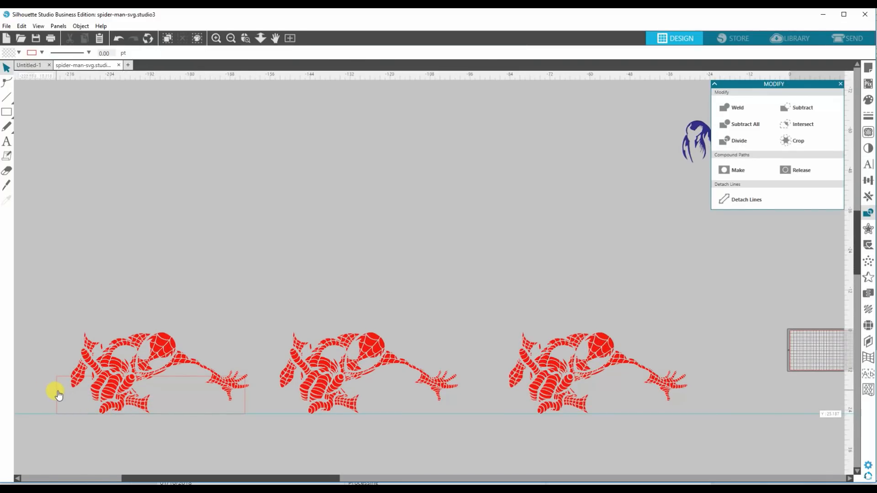
pyautogui.click(146, 372)
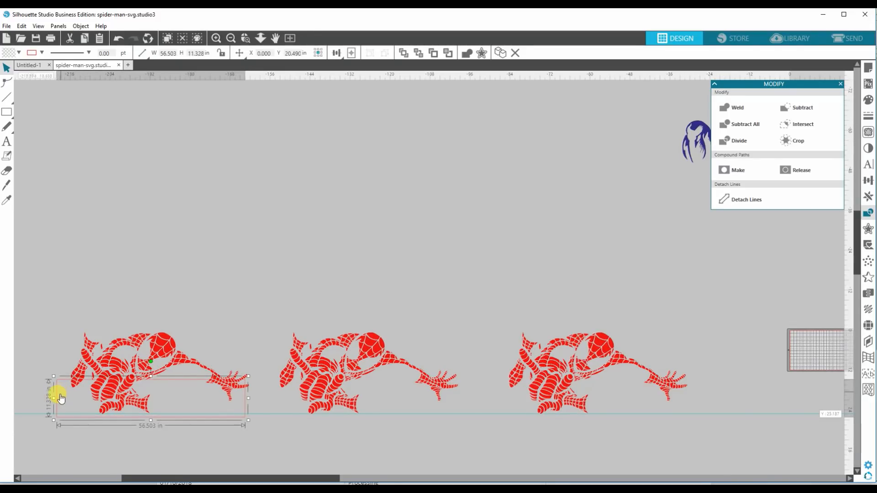
pyautogui.moveTo(60, 397); pyautogui.dragTo(67, 406)
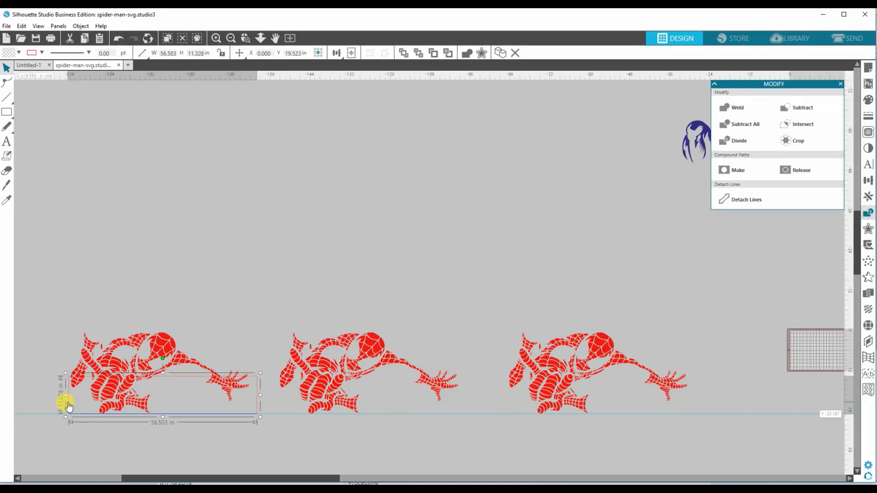
pyautogui.moveTo(67, 404); pyautogui.dragTo(73, 414)
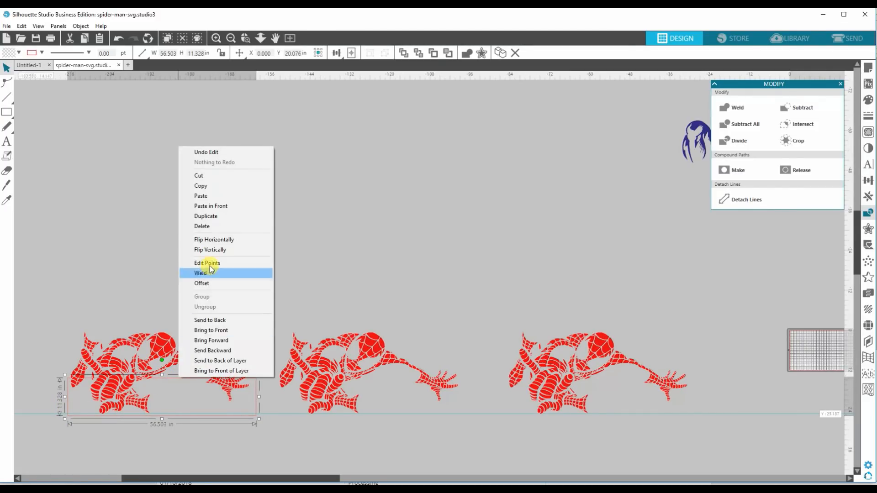
# Copy the strip onto the other two figures at staggered heights and crop each figure to its strip.
pyautogui.click(200, 273)
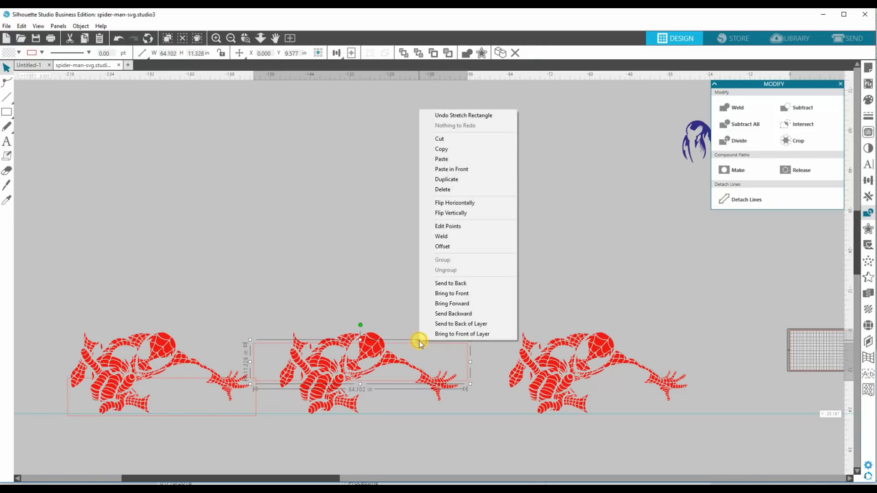
pyautogui.click(447, 179)
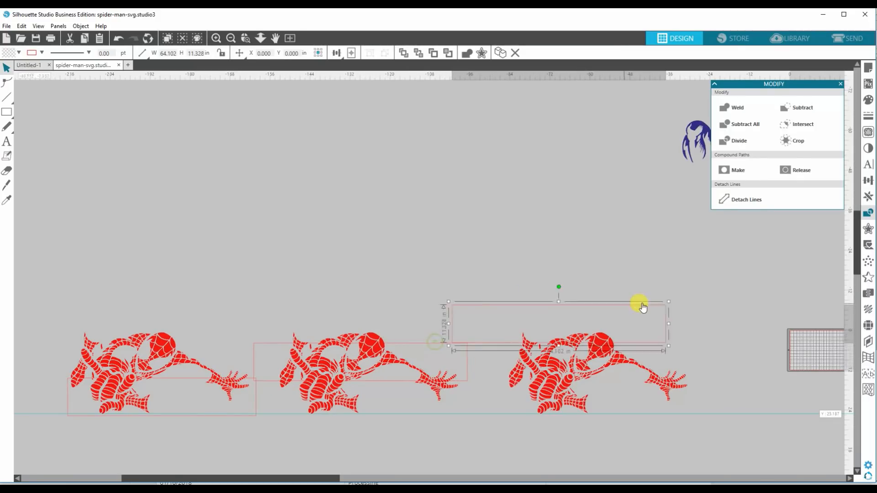
pyautogui.moveTo(642, 307); pyautogui.dragTo(635, 314)
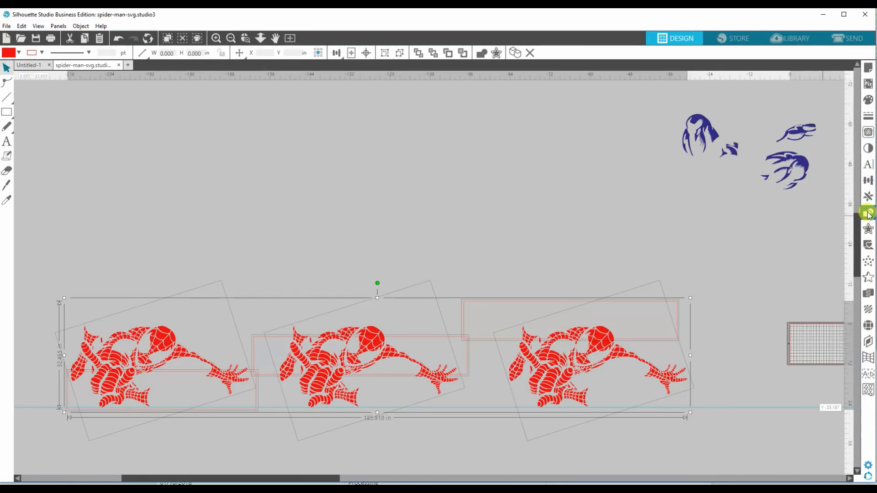
pyautogui.click(868, 212)
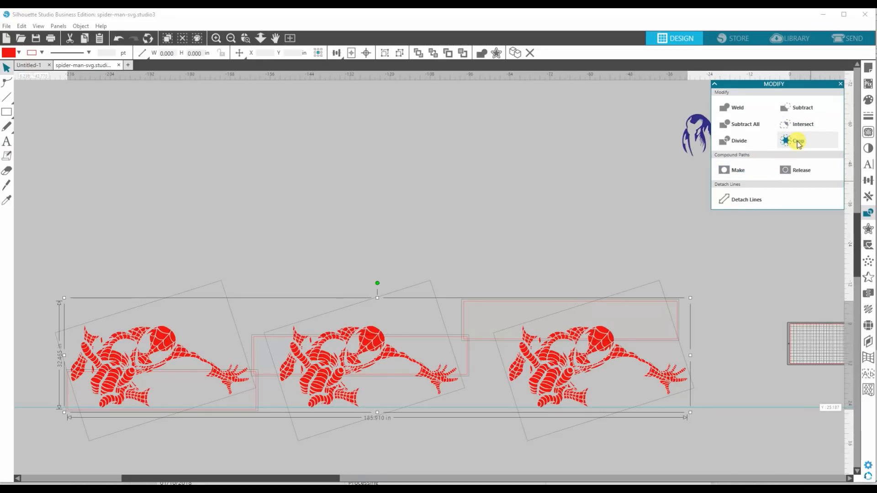
pyautogui.click(799, 141)
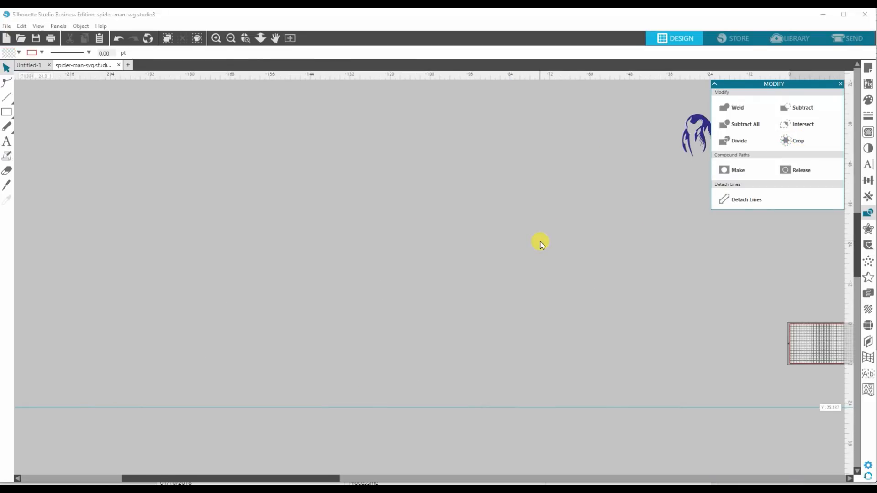
pyautogui.moveTo(551, 241)
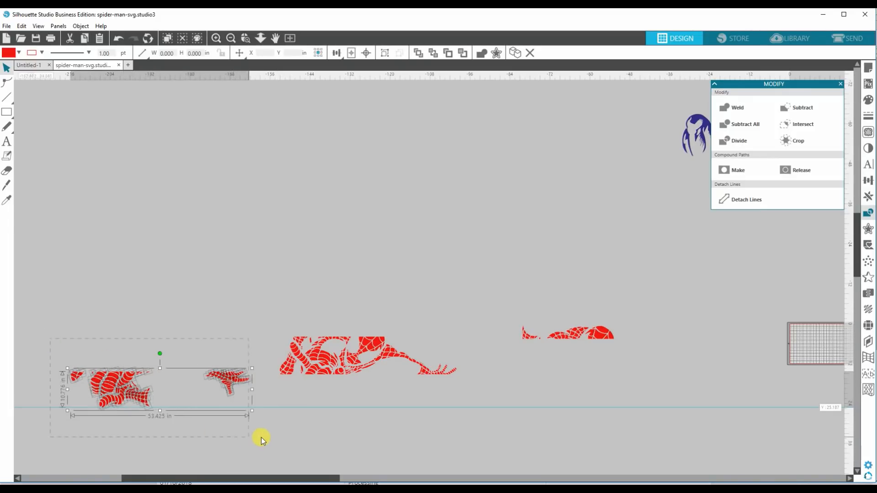
# Group each figure's cropped red pieces into its own band.
pyautogui.rightClick(263, 440)
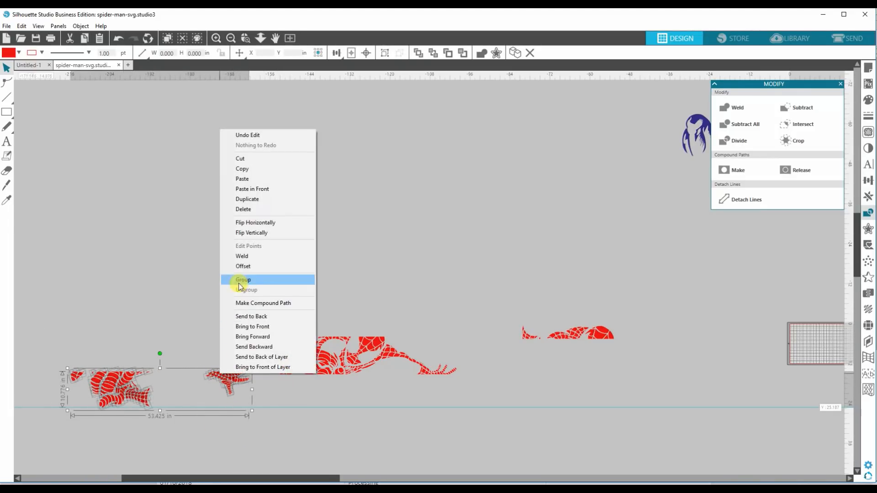
pyautogui.click(243, 280)
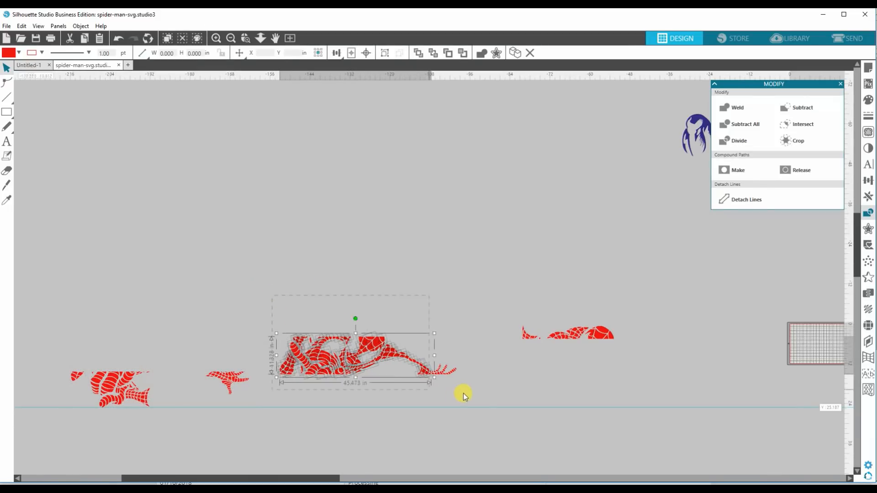
pyautogui.rightClick(463, 395)
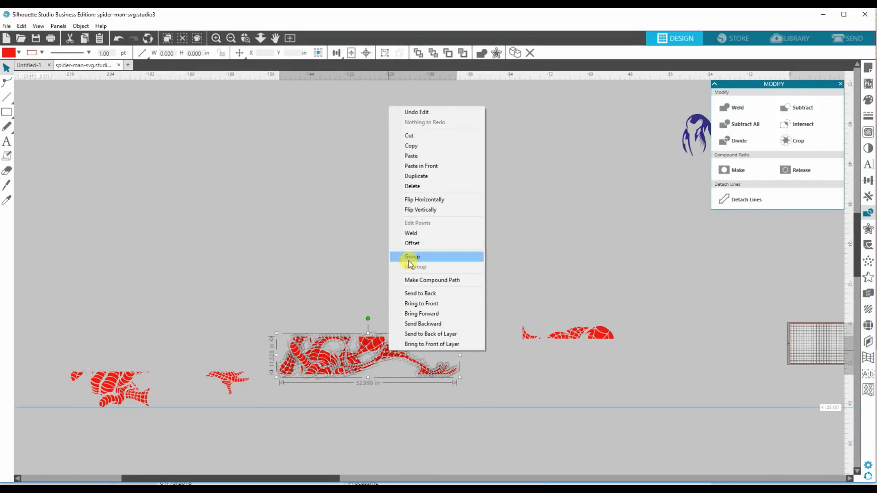
pyautogui.click(413, 256)
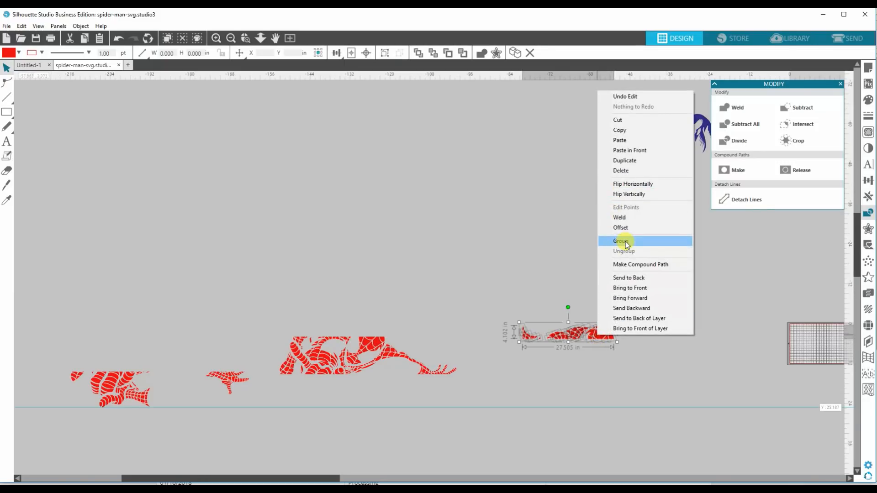
pyautogui.click(622, 242)
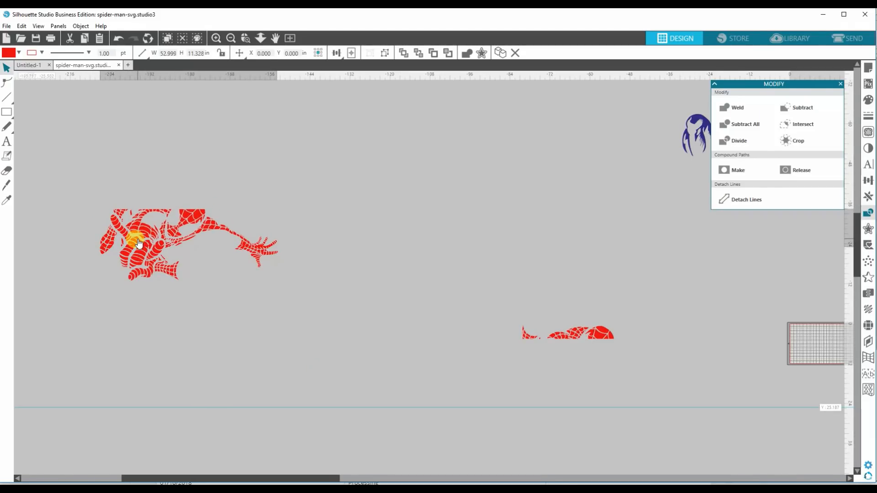
# Move the grouped red strip up and away from the other red artwork.
pyautogui.click(600, 335)
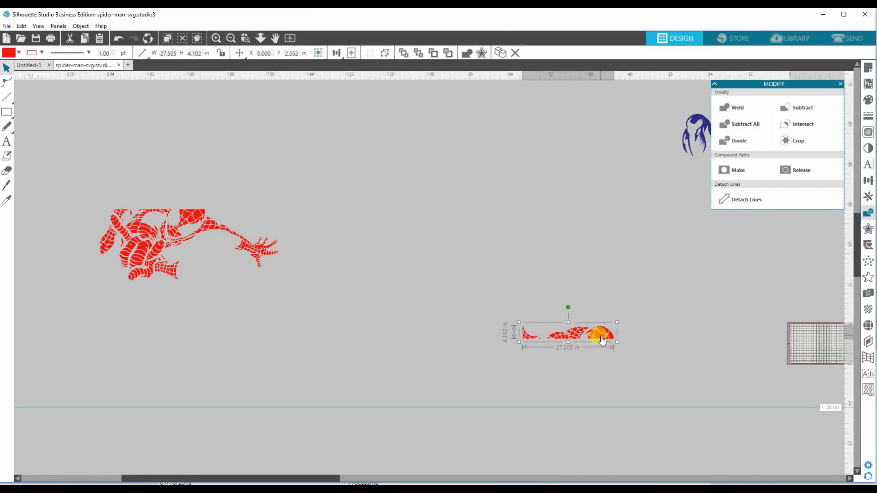
pyautogui.moveTo(601, 340); pyautogui.dragTo(246, 188)
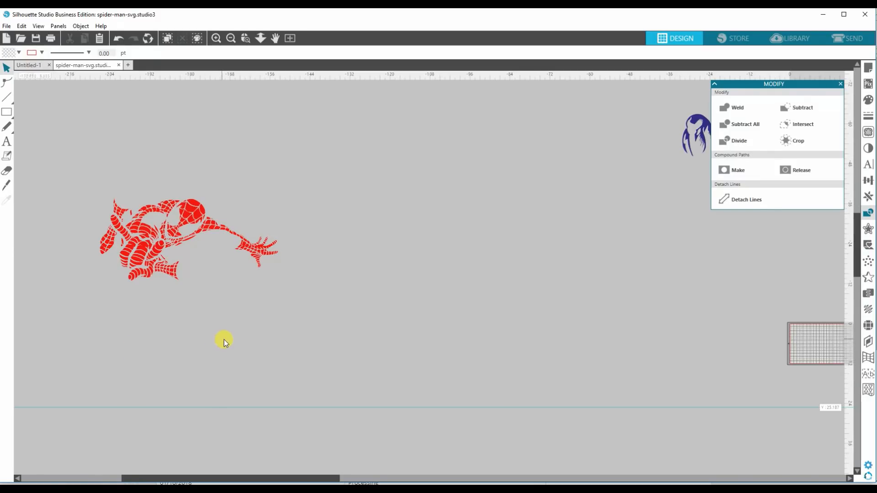
pyautogui.moveTo(536, 342)
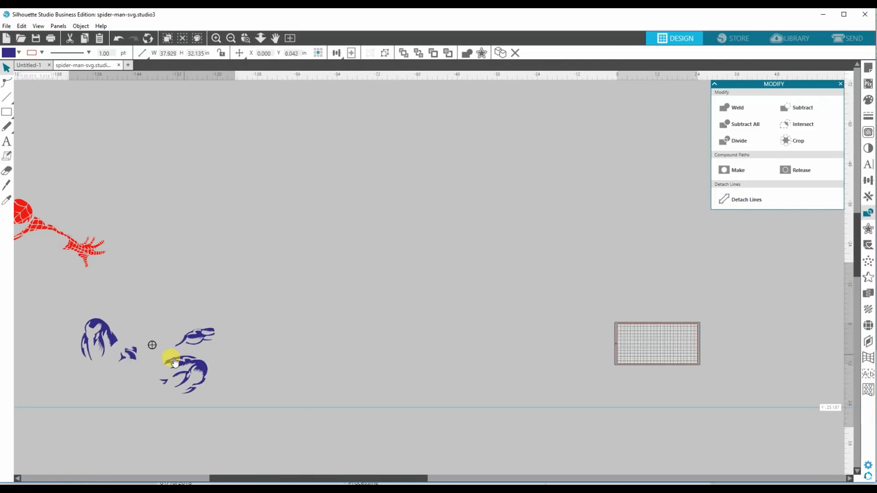
# Bring the blue group to the front of its layer and move it toward the canvas centre.
pyautogui.rightClick(173, 361)
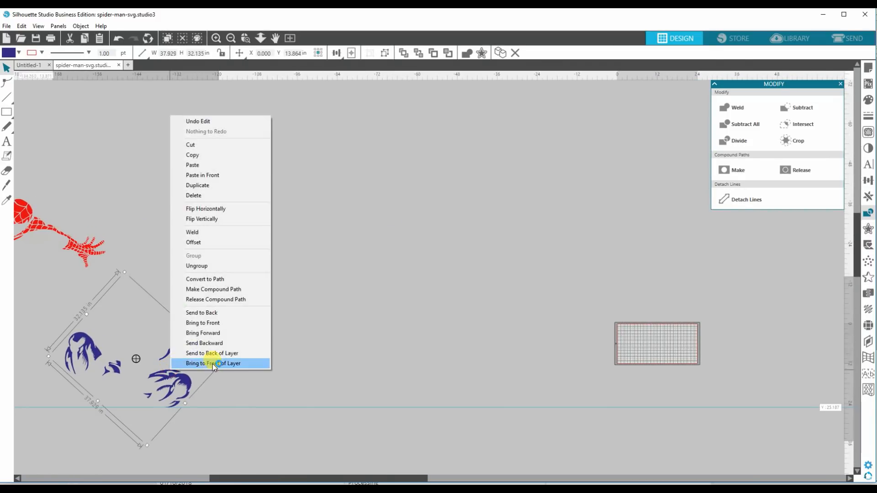
pyautogui.click(213, 362)
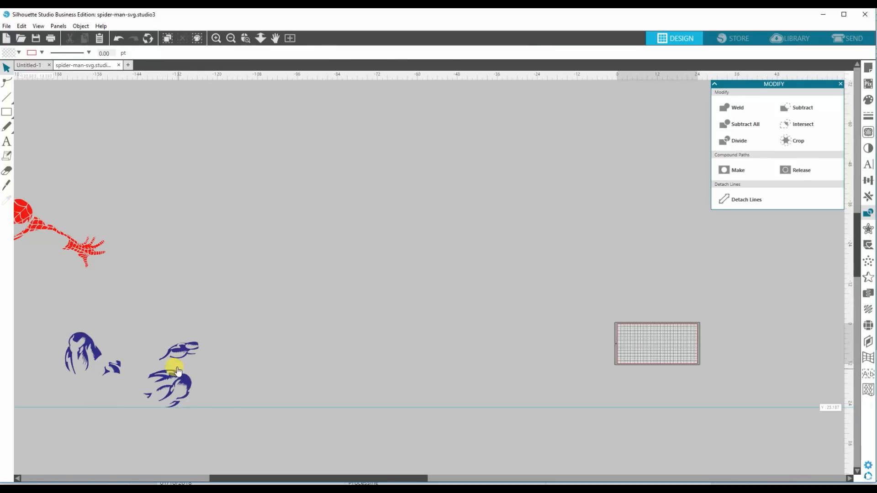
pyautogui.rightClick(177, 371)
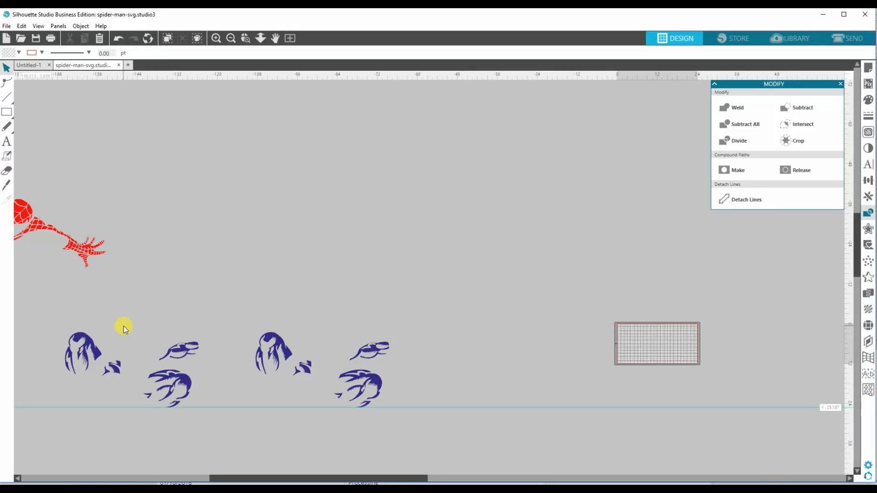
pyautogui.click(84, 347)
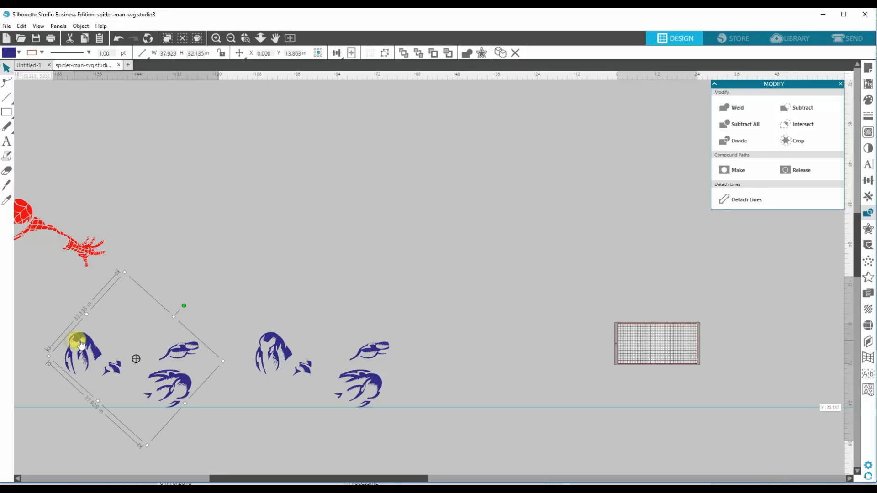
pyautogui.moveTo(81, 345); pyautogui.dragTo(472, 440)
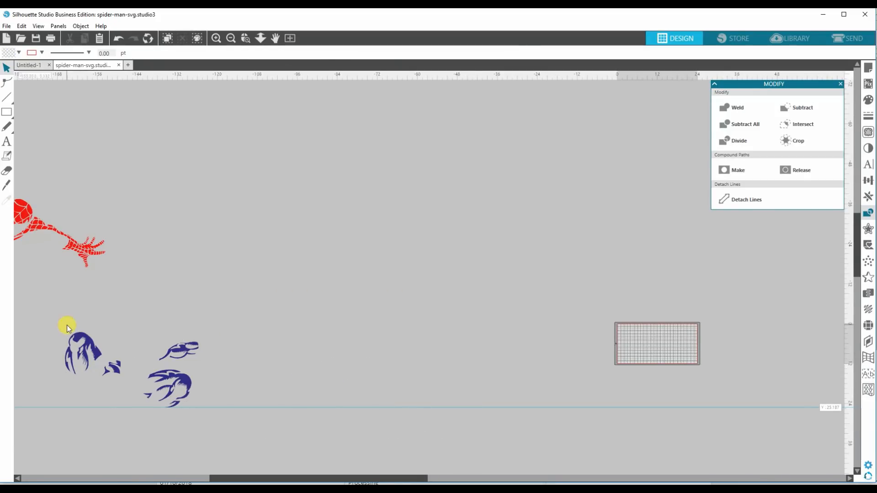
pyautogui.moveTo(67, 327); pyautogui.dragTo(417, 277)
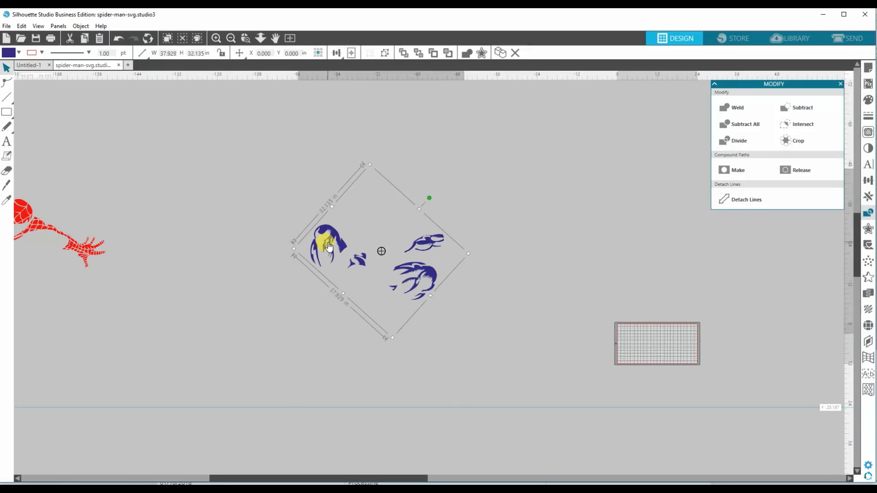
# Ungroup the blue artwork and drag one piece below the others.
pyautogui.rightClick(327, 246)
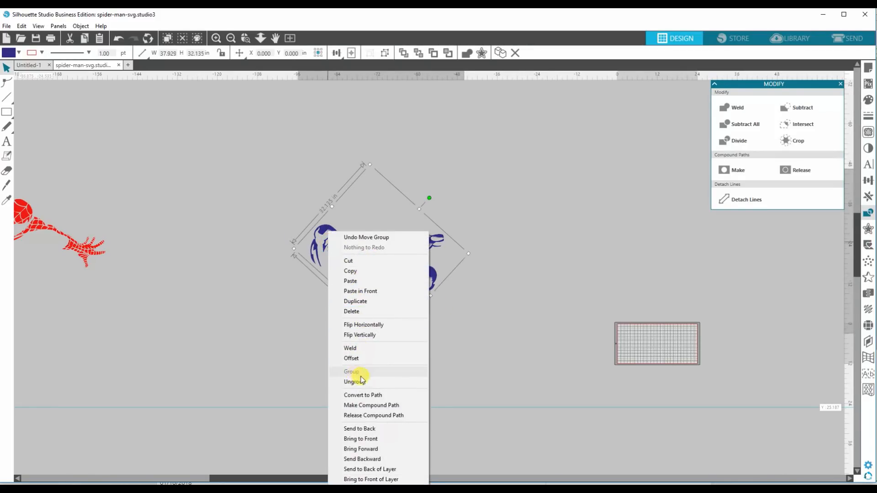
pyautogui.click(353, 382)
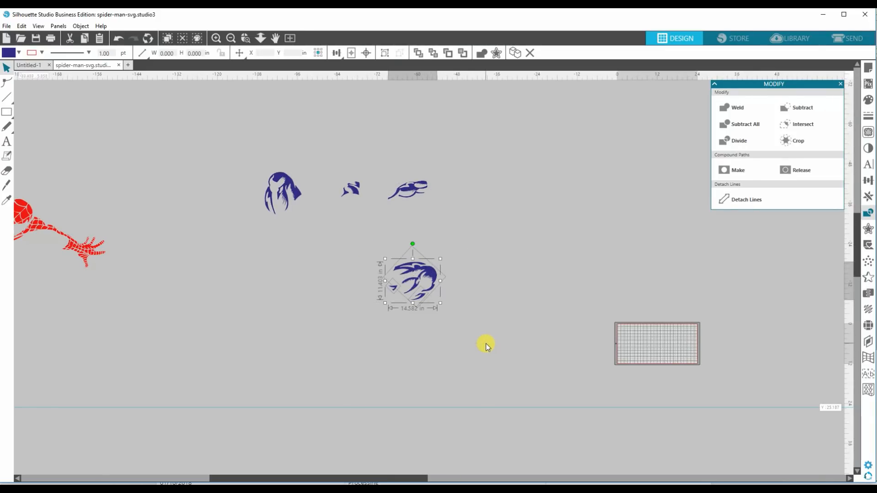
pyautogui.moveTo(412, 280); pyautogui.dragTo(547, 319)
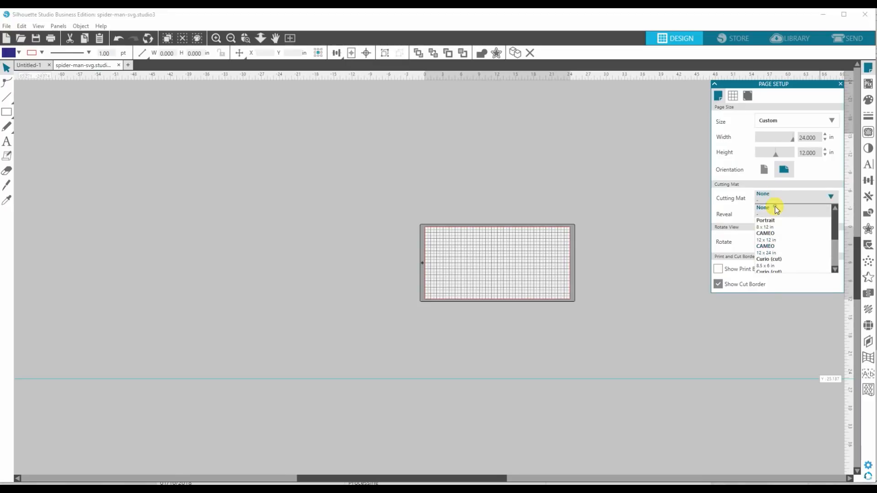
# Set the cutting mat to None and the page height to 60 inches.
pyautogui.click(764, 208)
pyautogui.write('12.000')
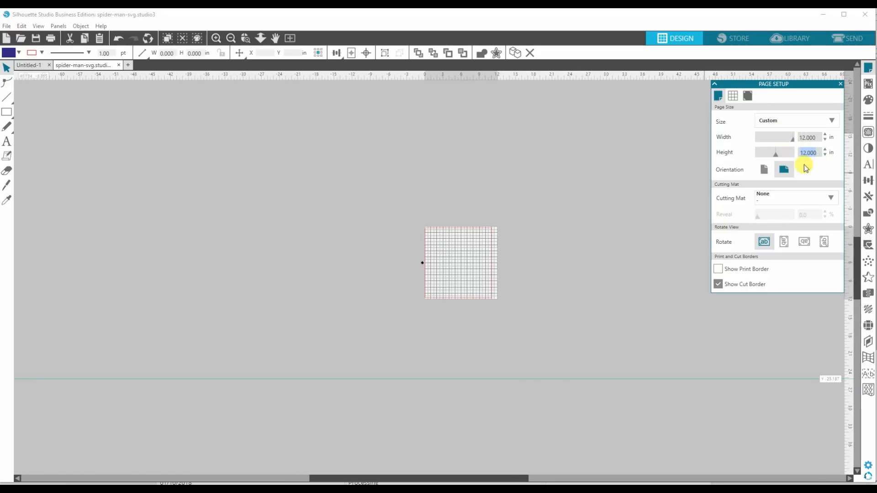
pyautogui.write('60')
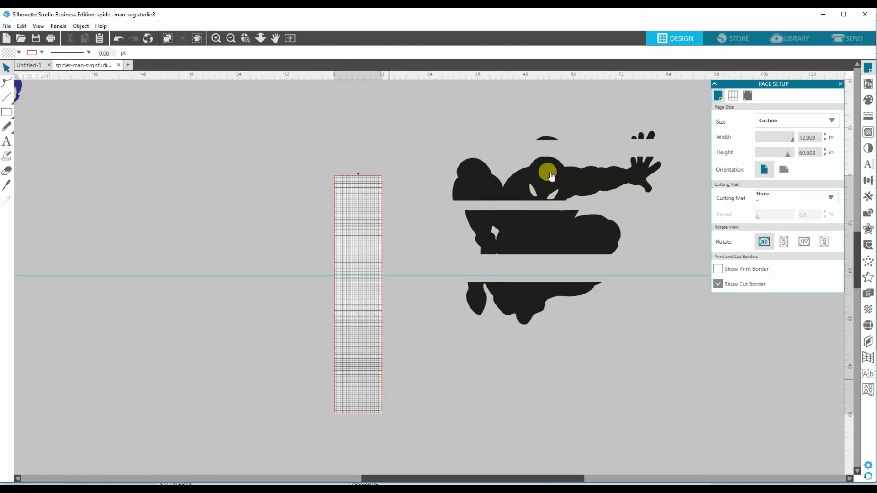
# Place the left black strip on the tall page, preview it in Send, and return to Design.
pyautogui.moveTo(551, 174); pyautogui.dragTo(215, 215)
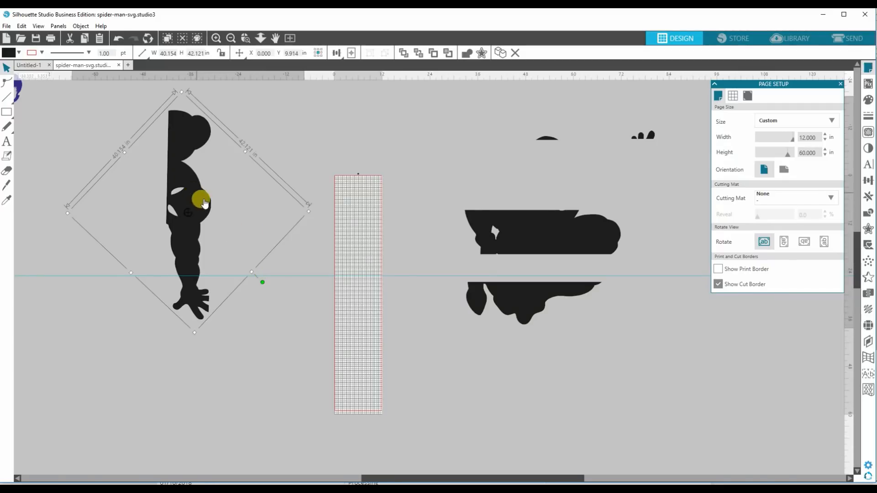
pyautogui.moveTo(204, 201); pyautogui.dragTo(367, 266)
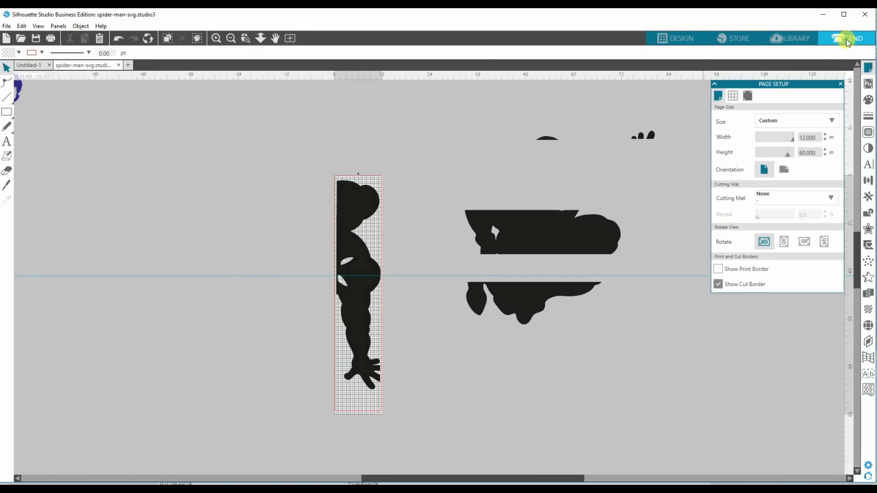
pyautogui.click(848, 38)
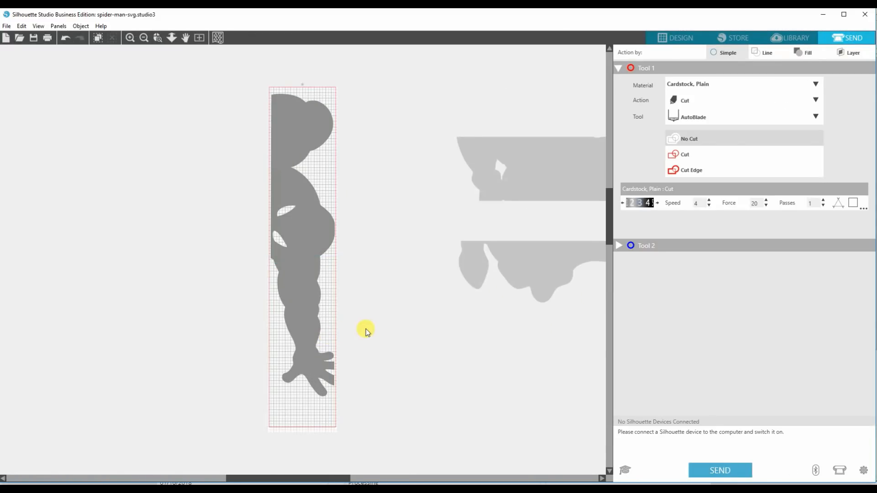
pyautogui.click(675, 37)
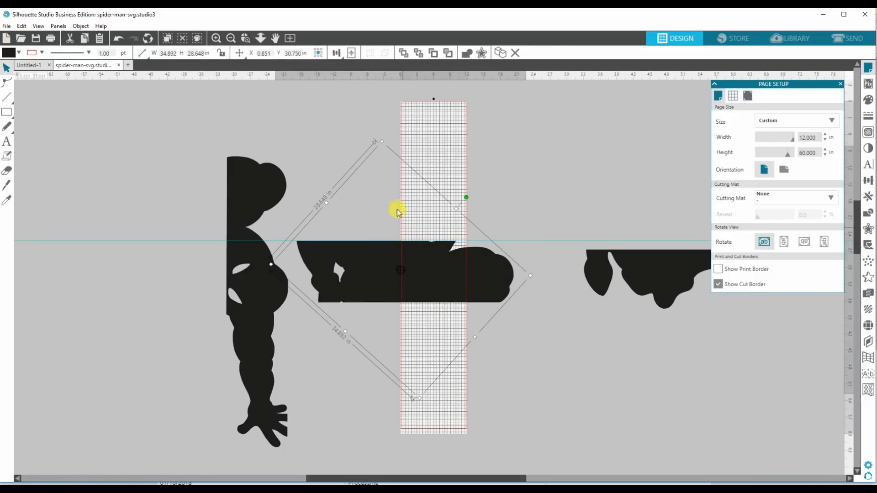
pyautogui.moveTo(493, 187)
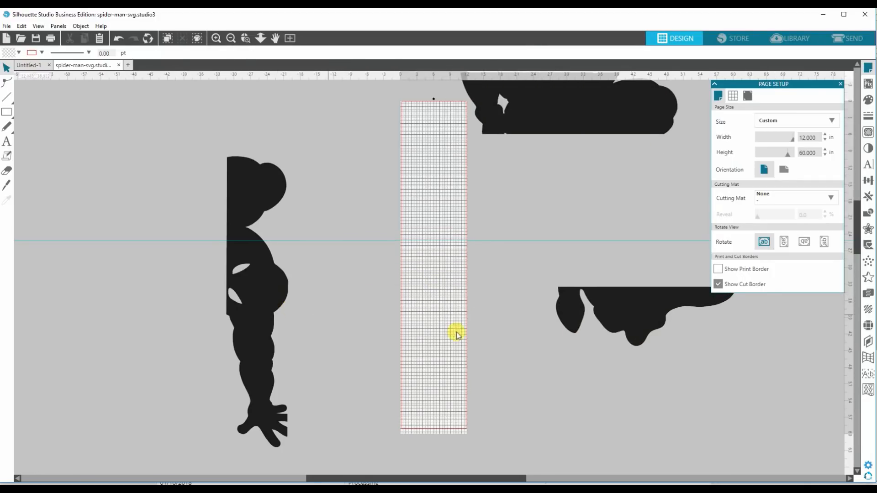
# Deselect the black strip after moving it off the page.
pyautogui.click(609, 319)
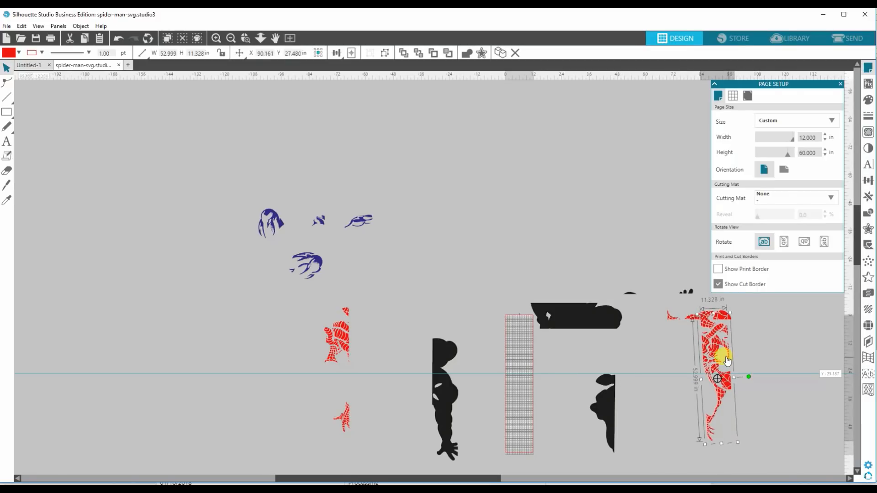
# Try the upright red strip on the tall page, then move it just above the page.
pyautogui.moveTo(727, 361); pyautogui.dragTo(559, 383)
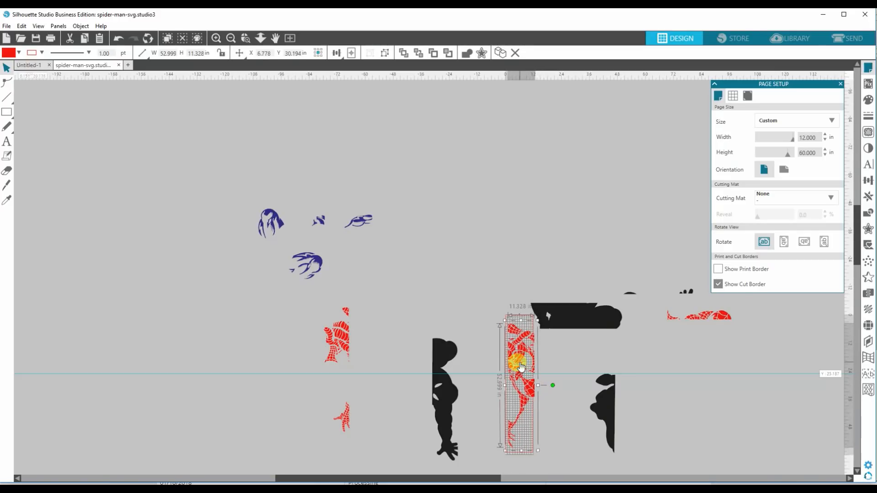
pyautogui.moveTo(519, 366); pyautogui.dragTo(485, 186)
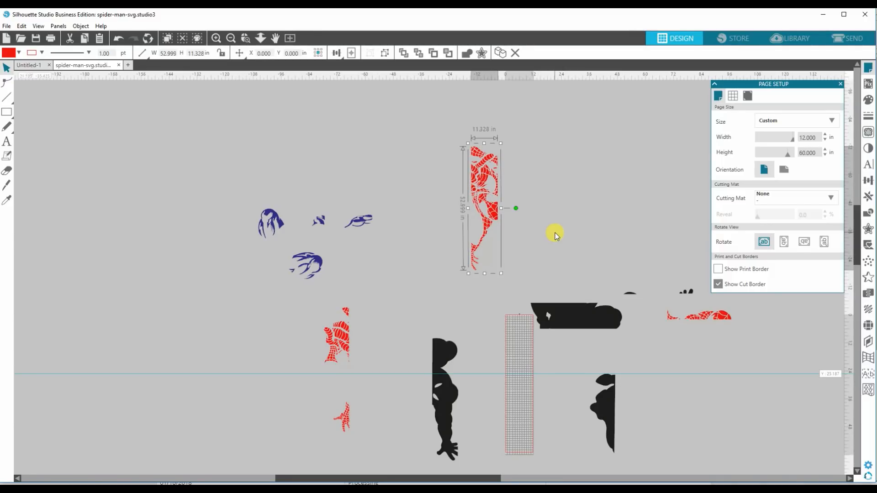
pyautogui.moveTo(214, 355)
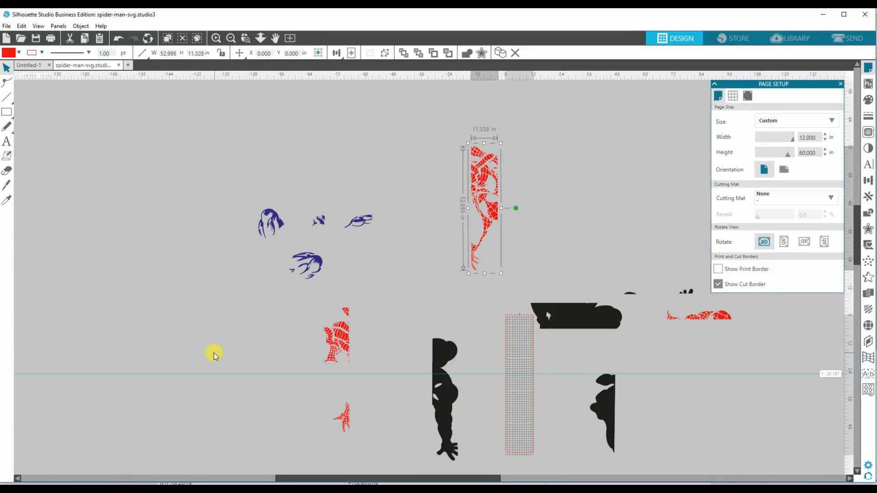